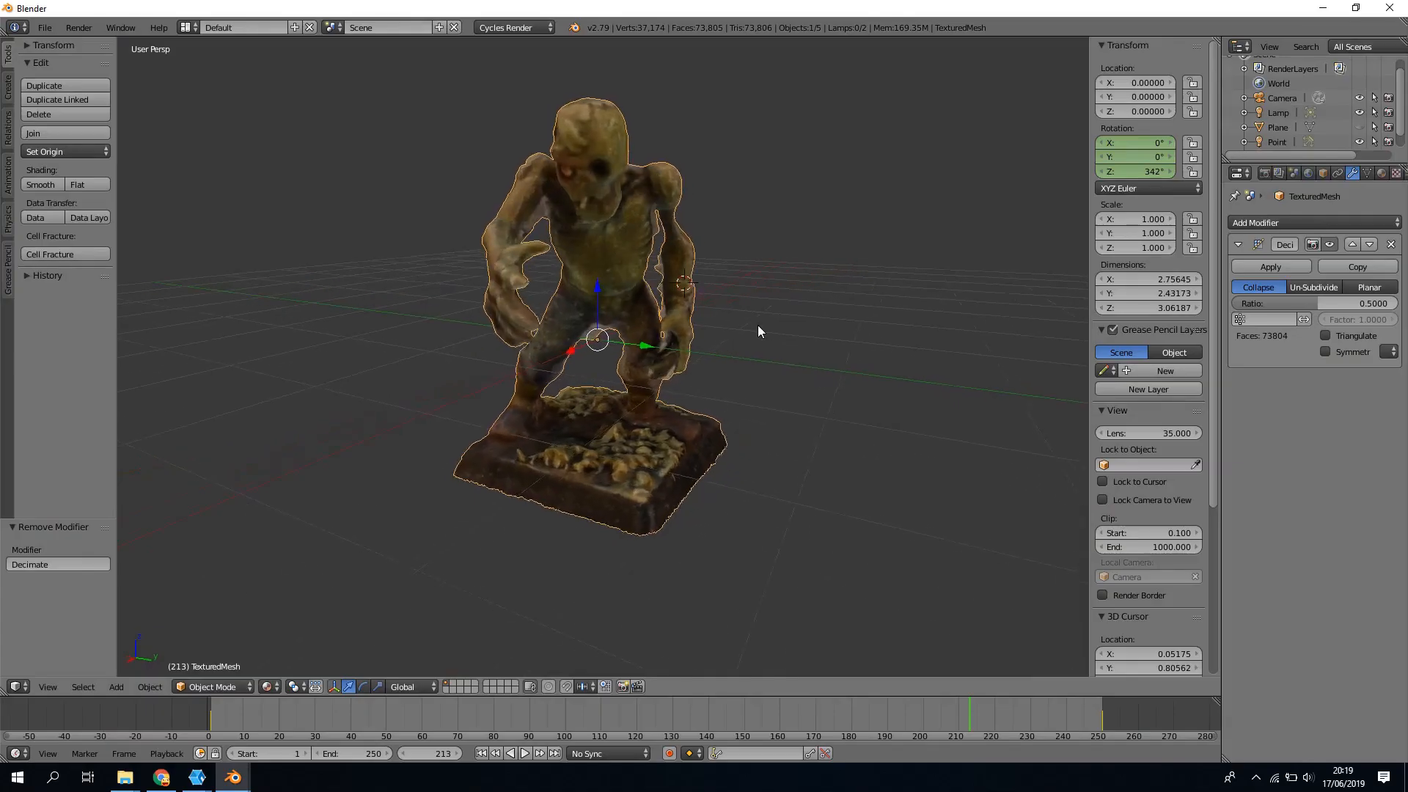
Step: Advance through six successive turntable photos of the zombie miniature in the Photos viewer
left_click_drag(758, 331, 858, 331)
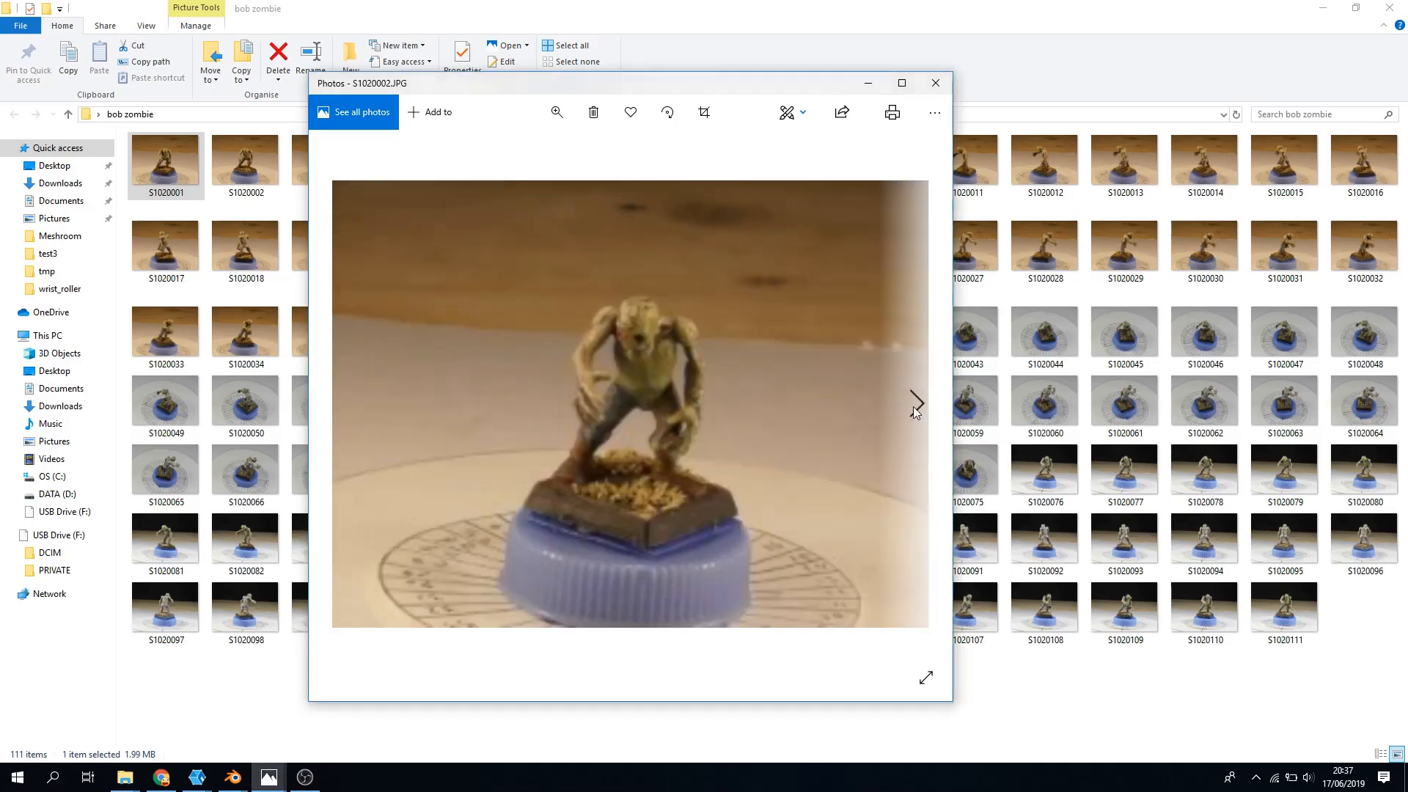
left_click(916, 402)
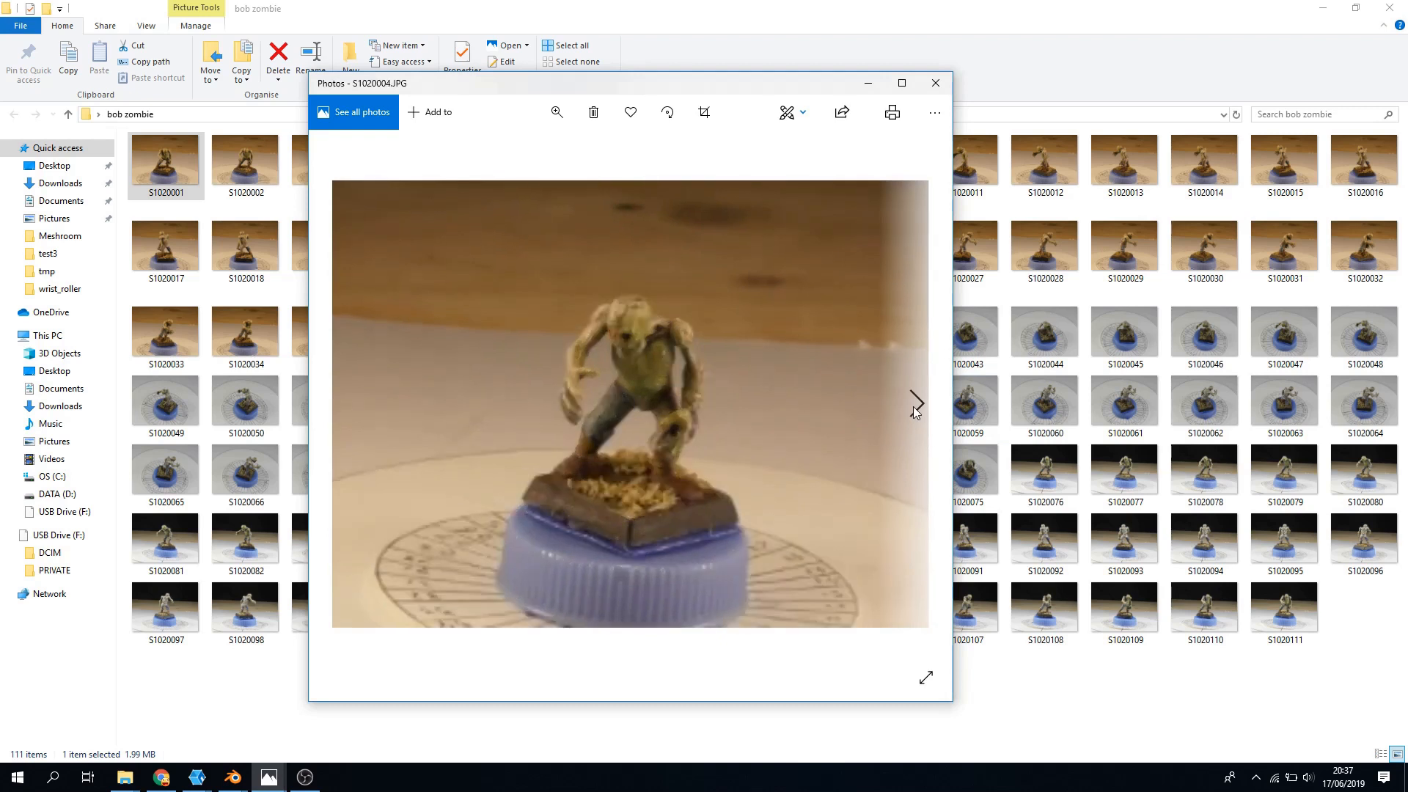
left_click(917, 402)
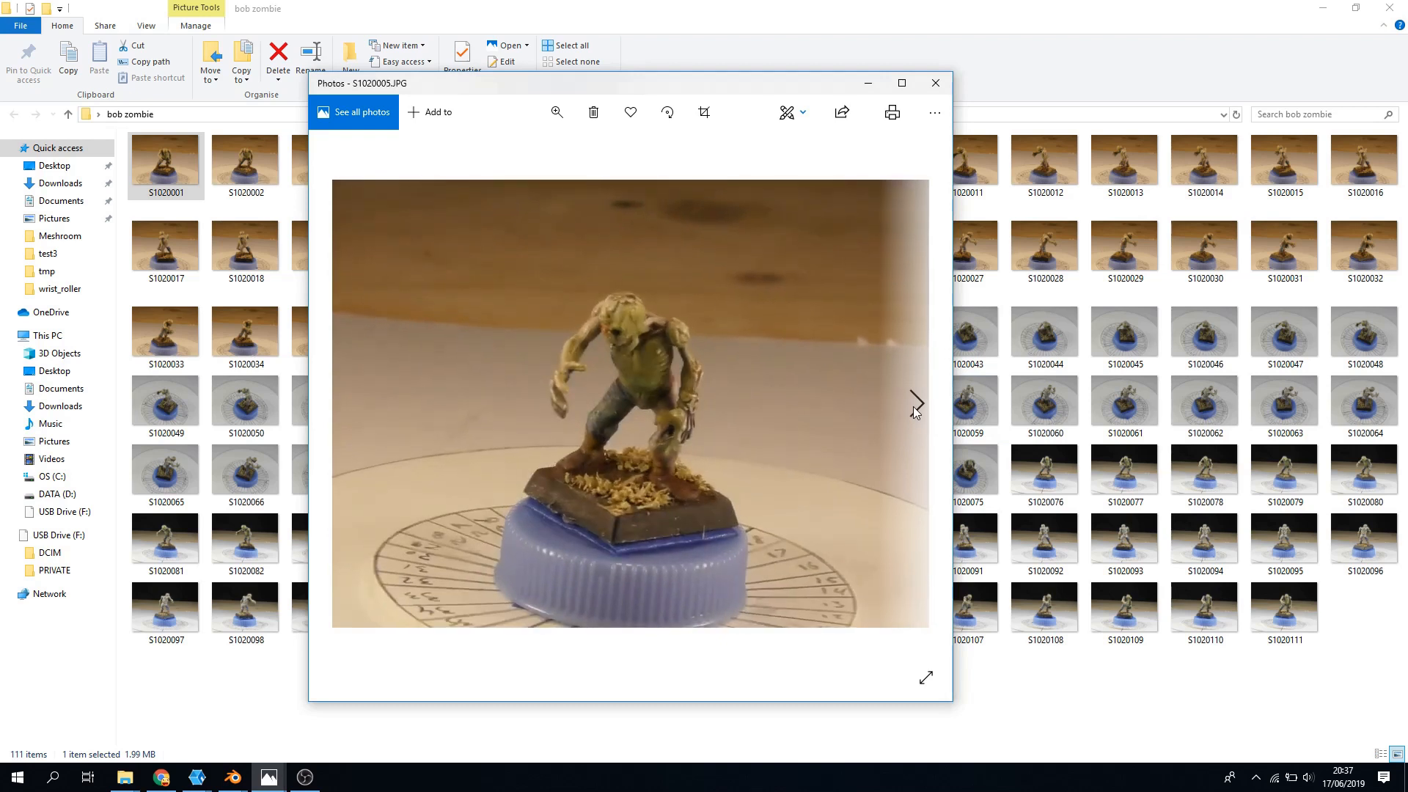
left_click(916, 402)
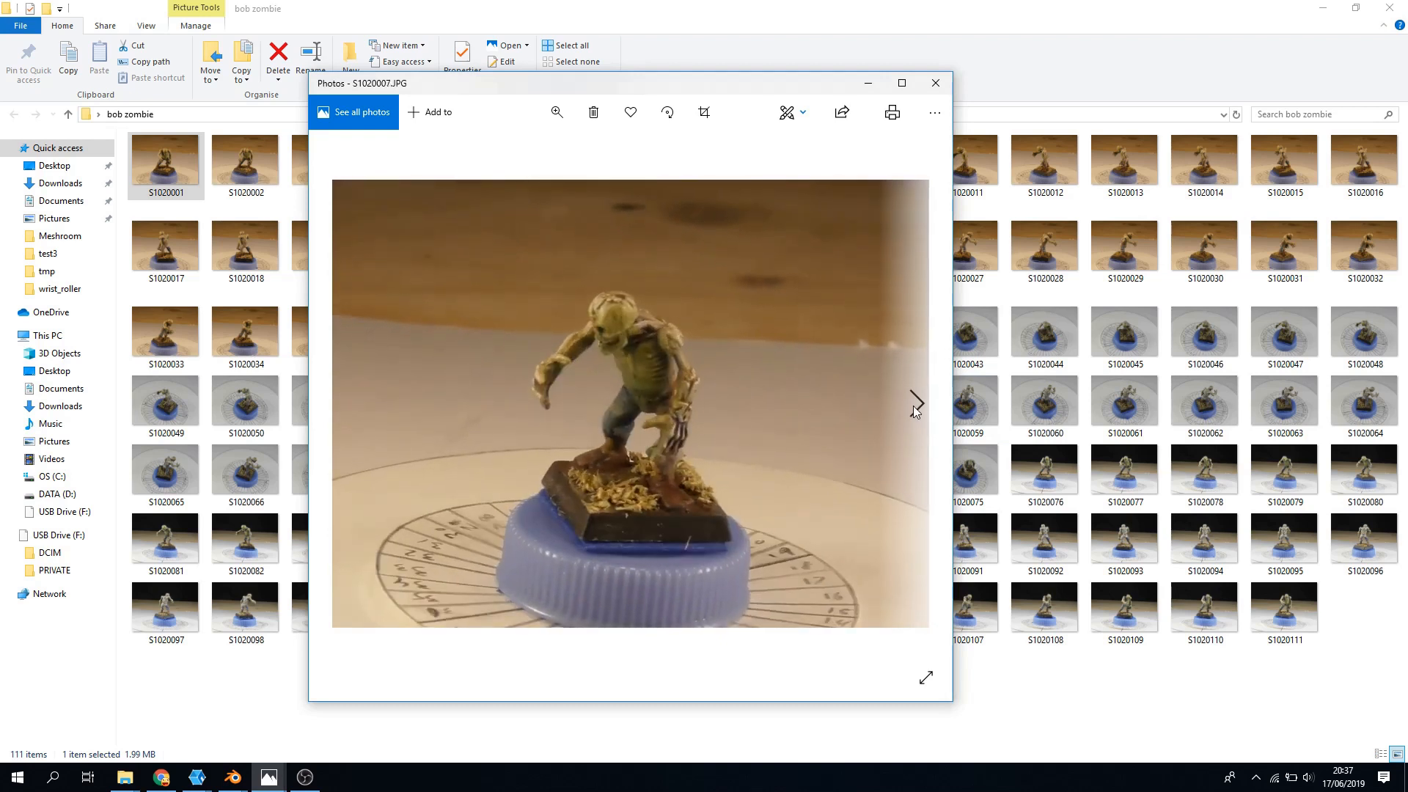
left_click(916, 402)
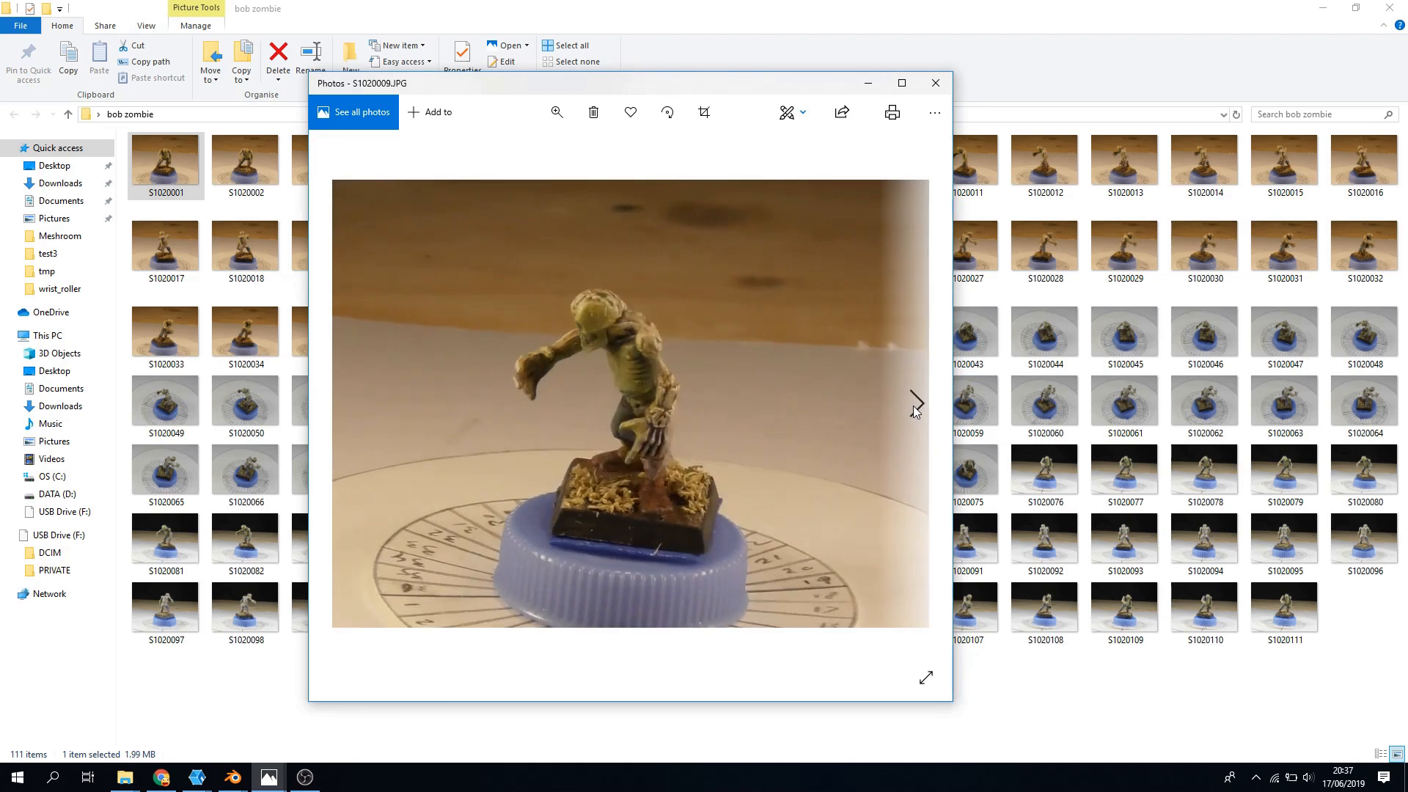
left_click(915, 402)
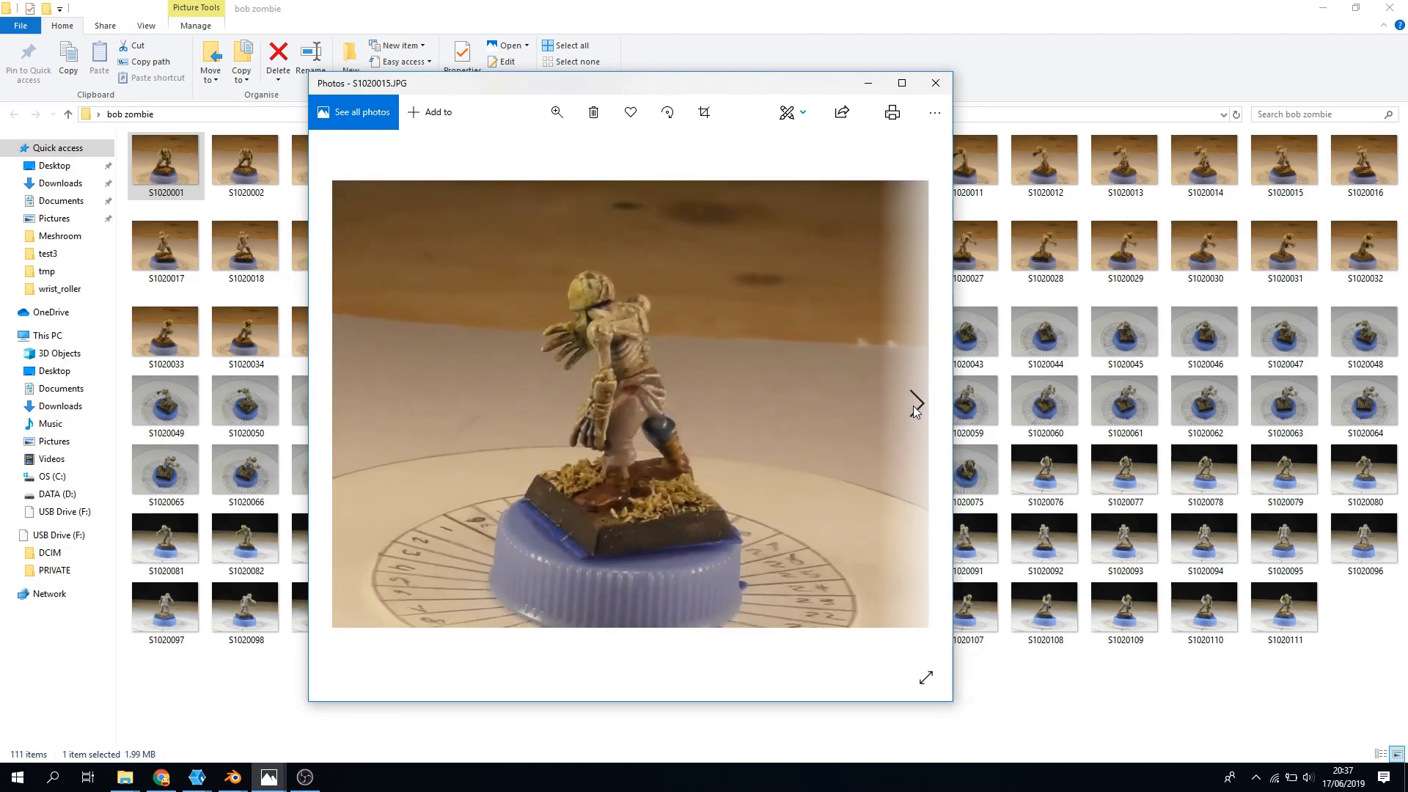
left_click(915, 402)
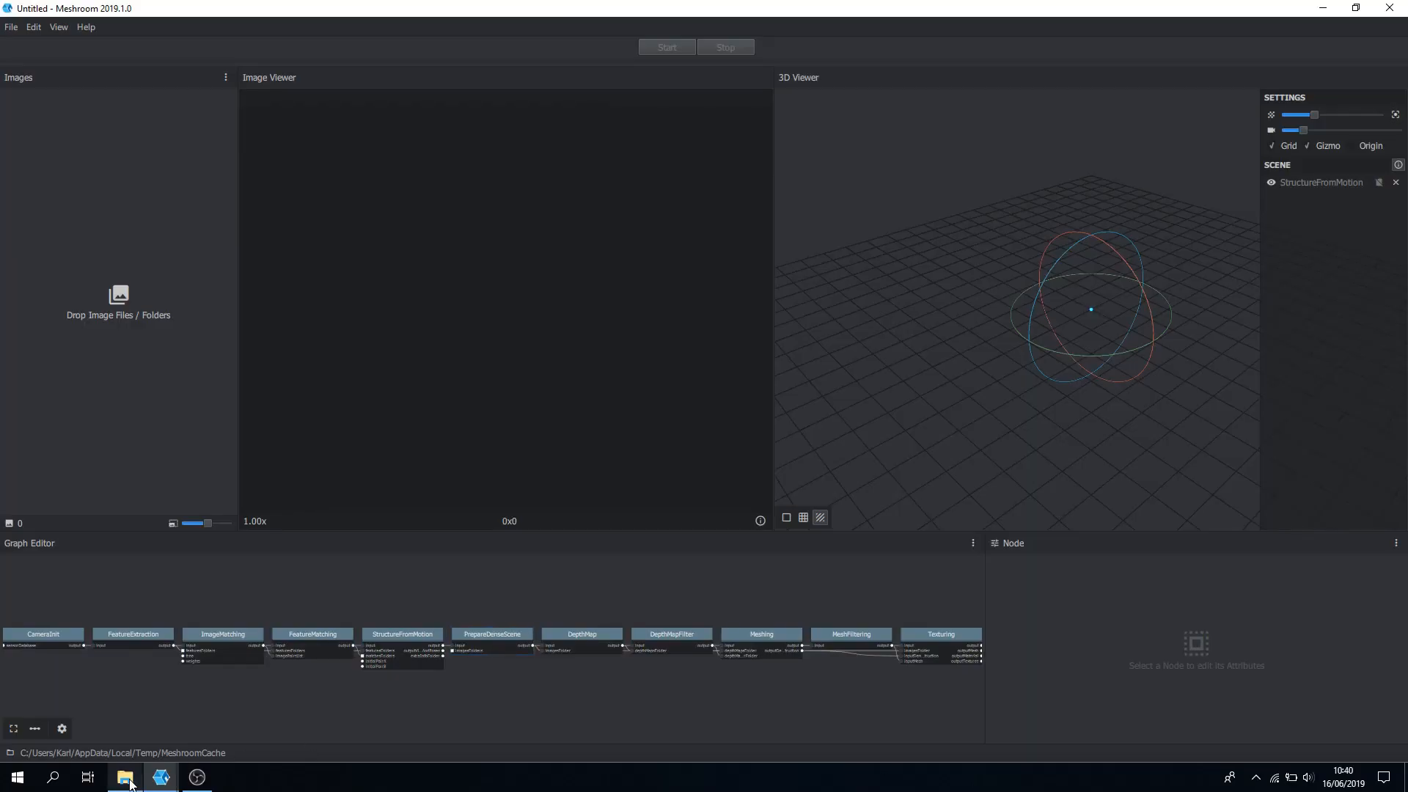
Step: Bring in the folder of zombie photos and start computing the reconstruction pipeline
left_click(125, 778)
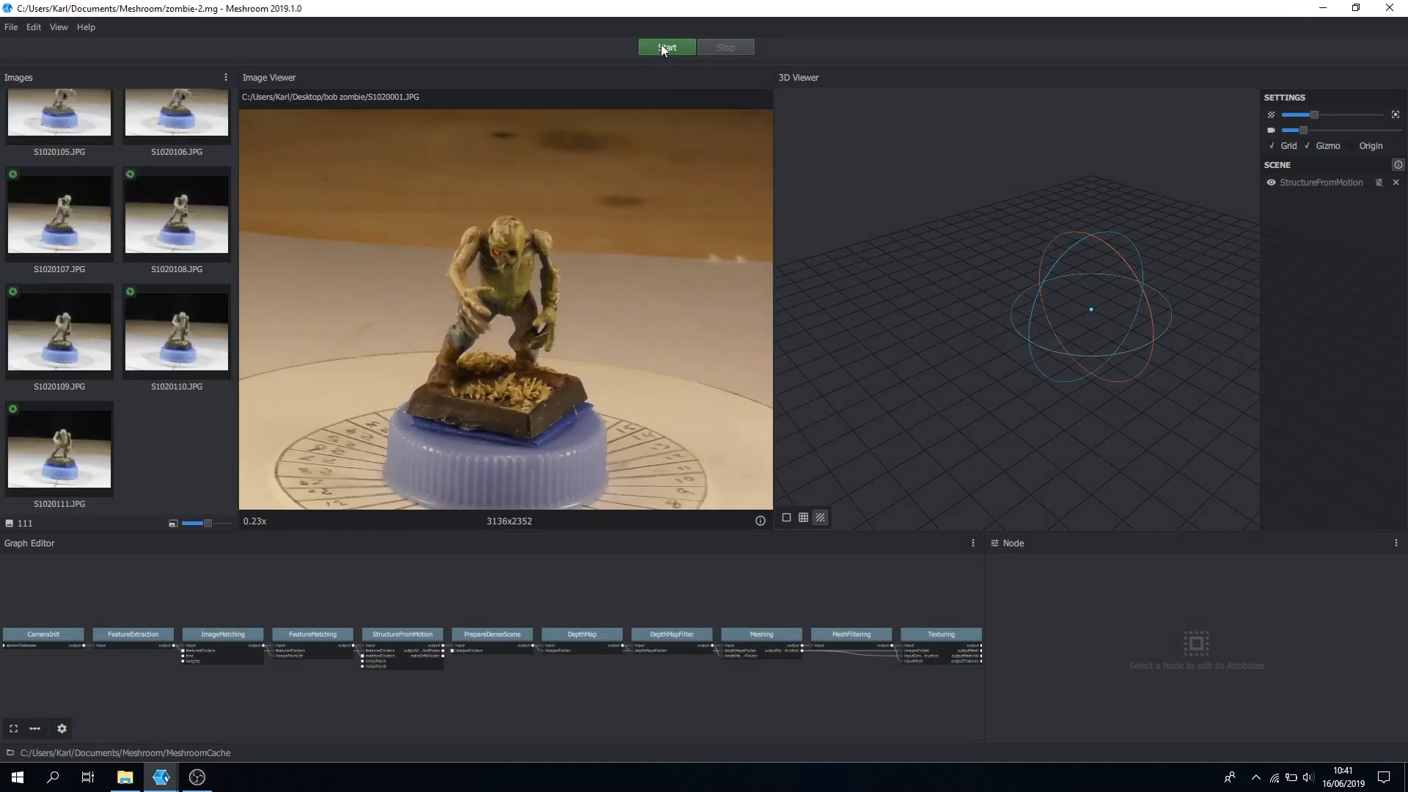
left_click(666, 47)
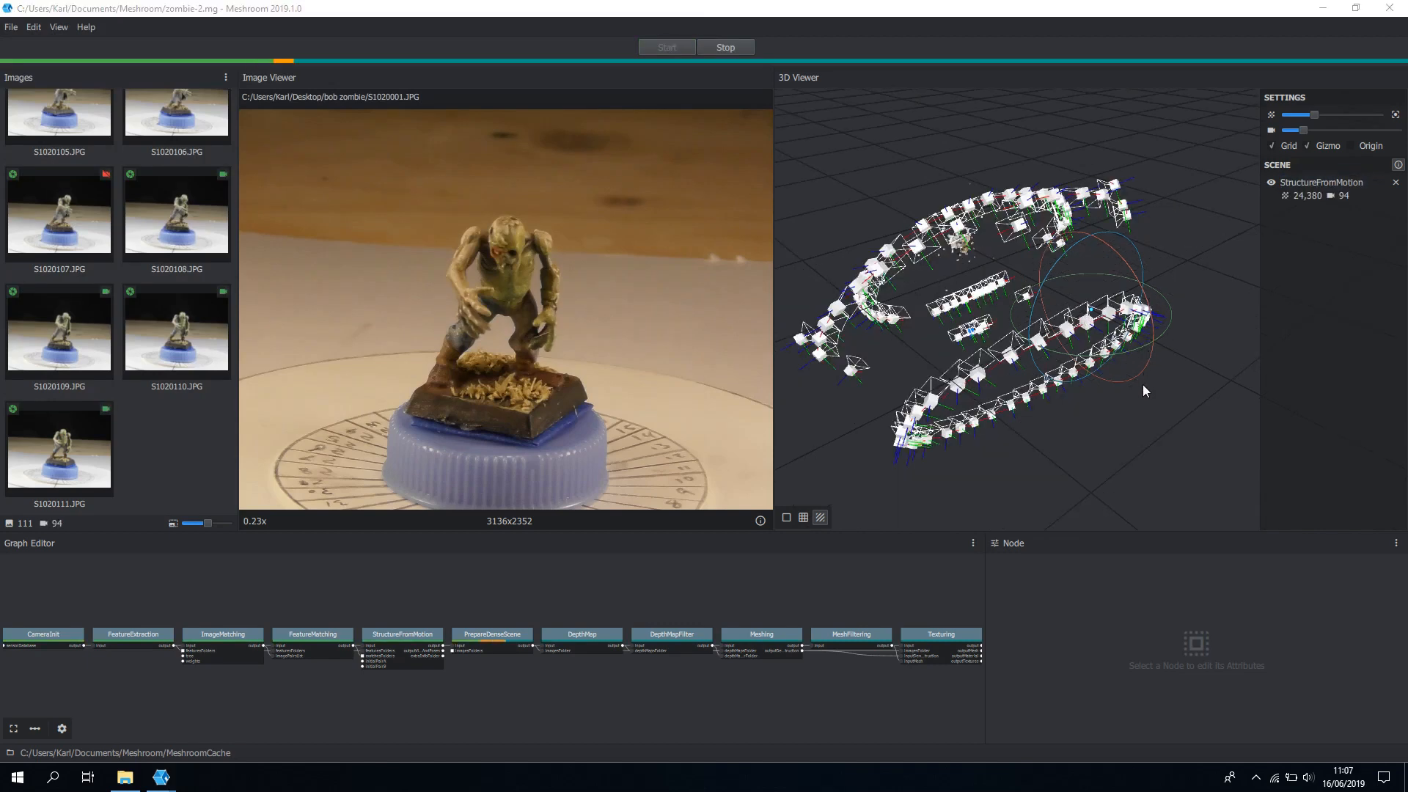
Step: Orbit the 3D Viewer around the solved camera rings while the remaining nodes compute
left_click_drag(1146, 391, 1078, 242)
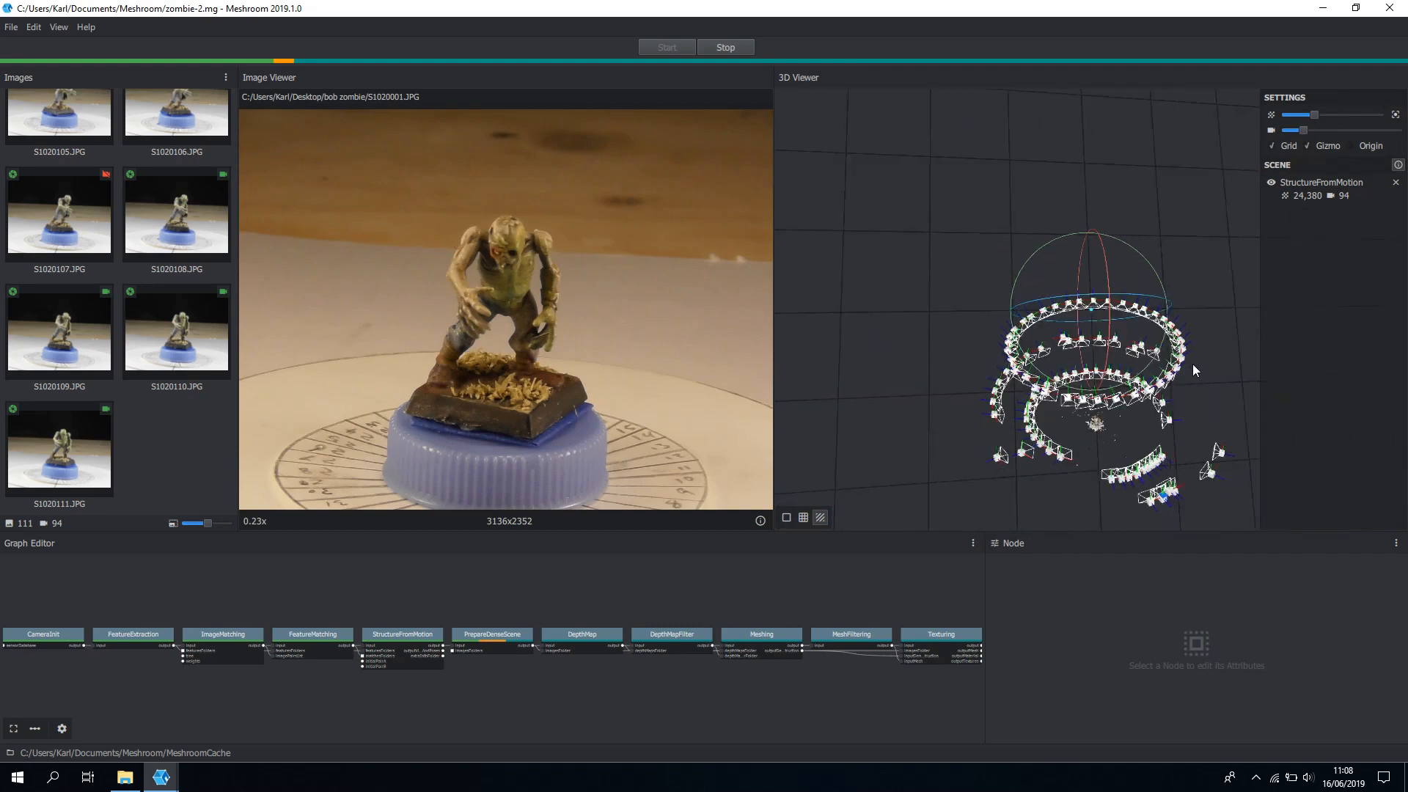
left_click_drag(1194, 371, 1075, 421)
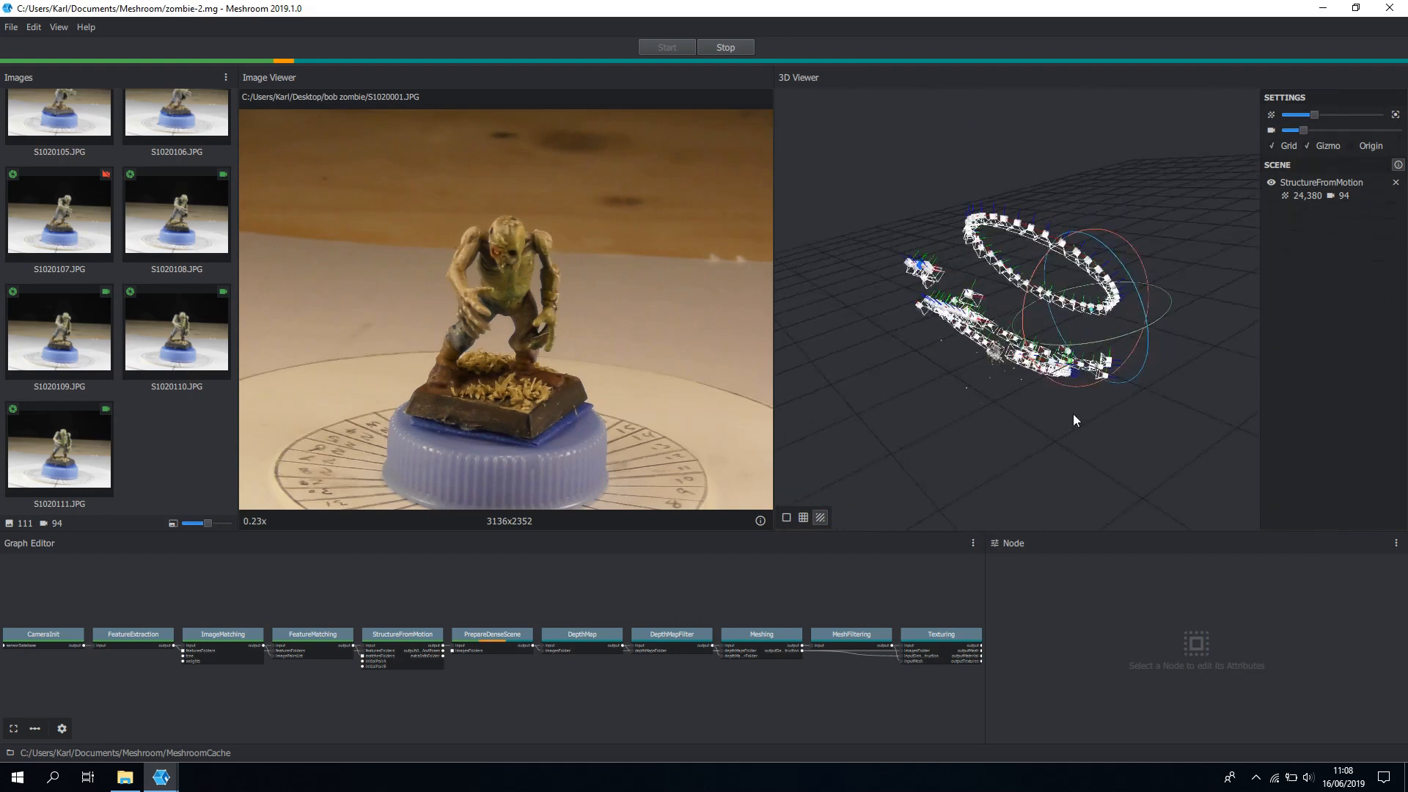
left_click_drag(1075, 421, 931, 341)
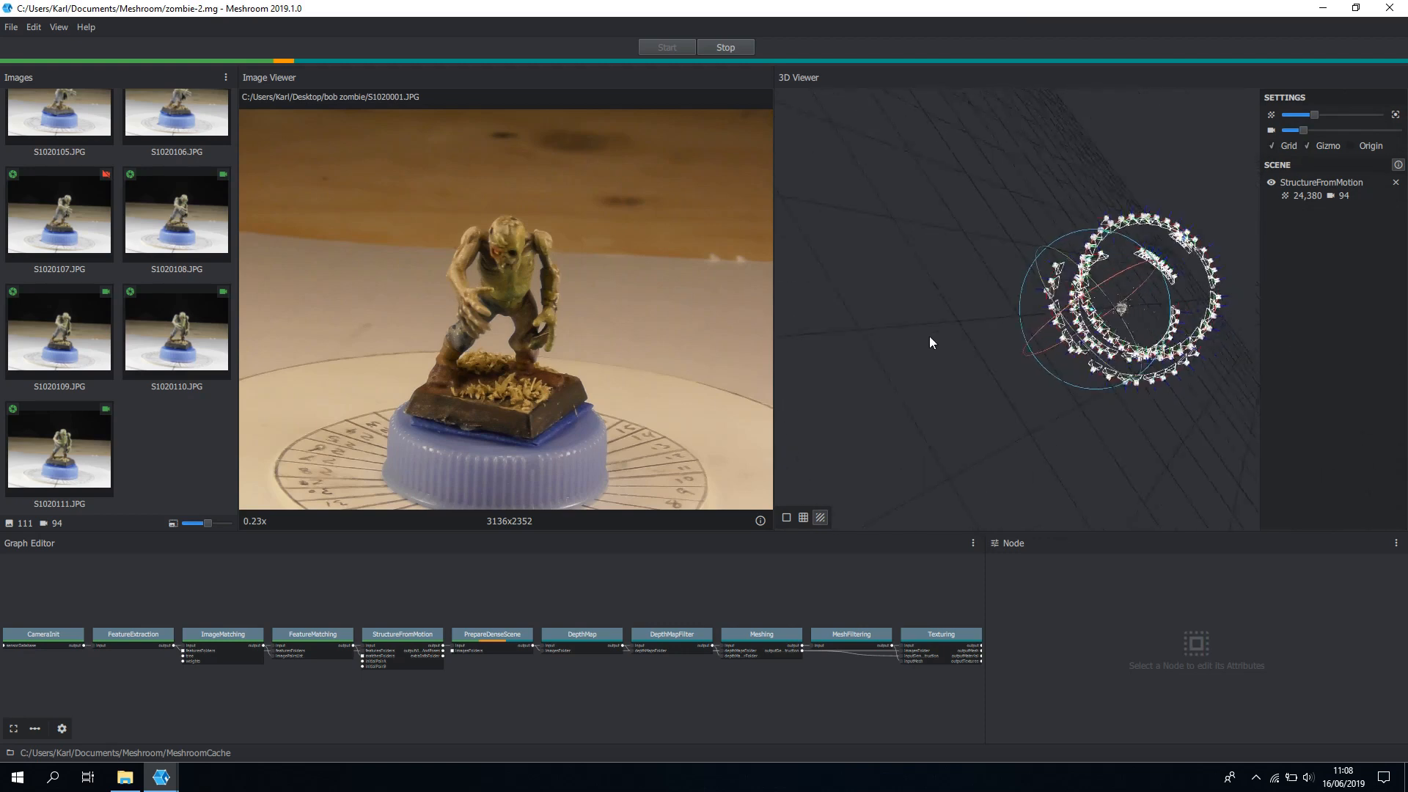
left_click_drag(931, 342, 850, 246)
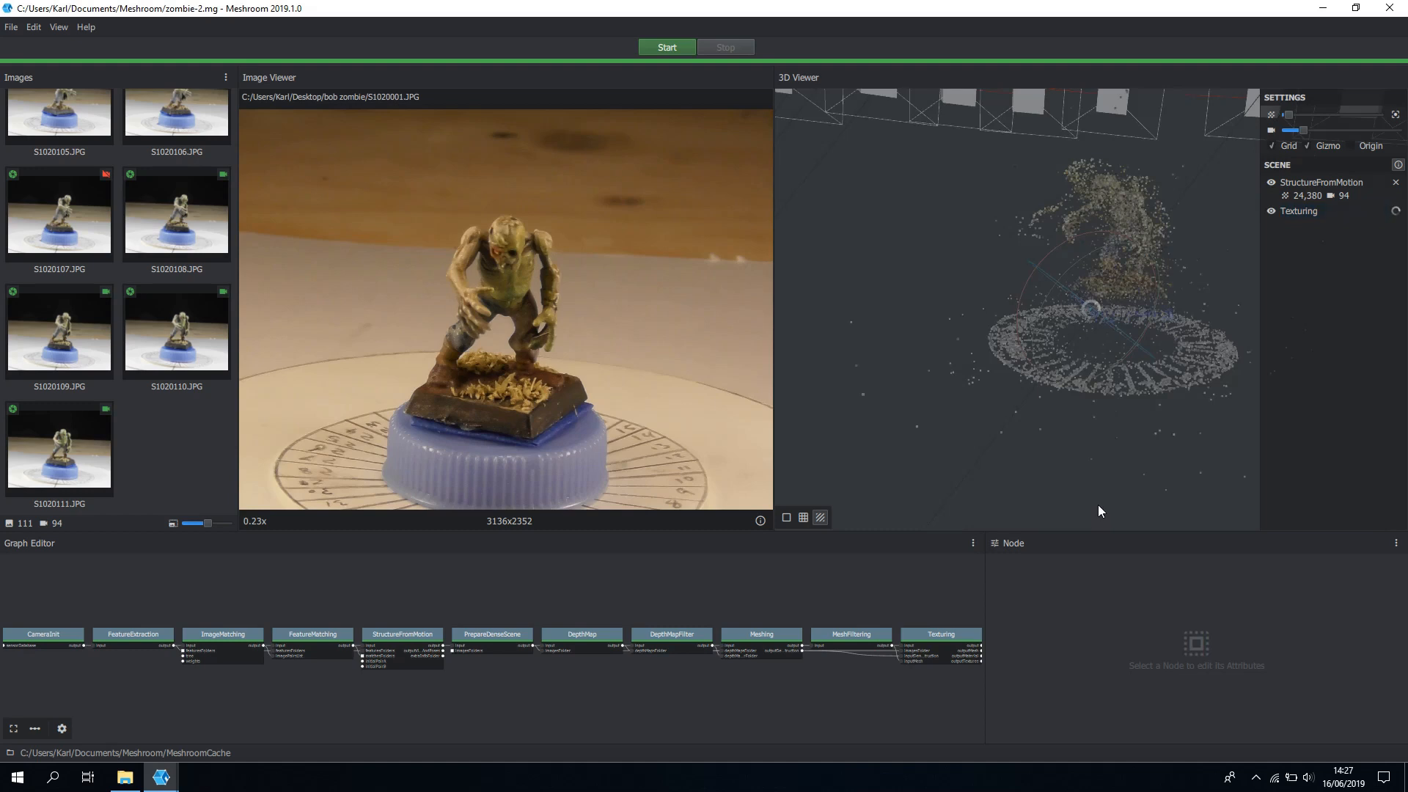
left_click(1272, 211)
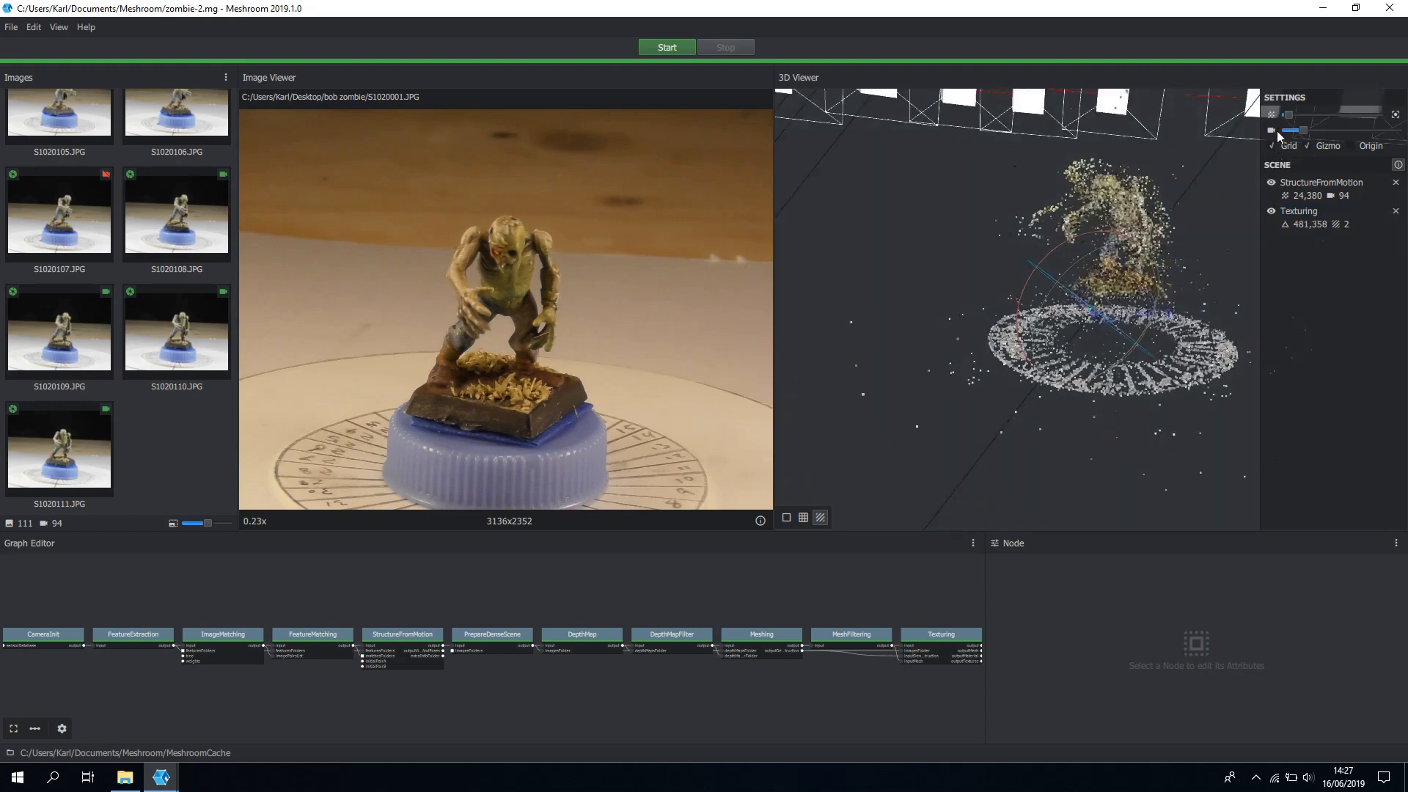
mouse_move(1272, 114)
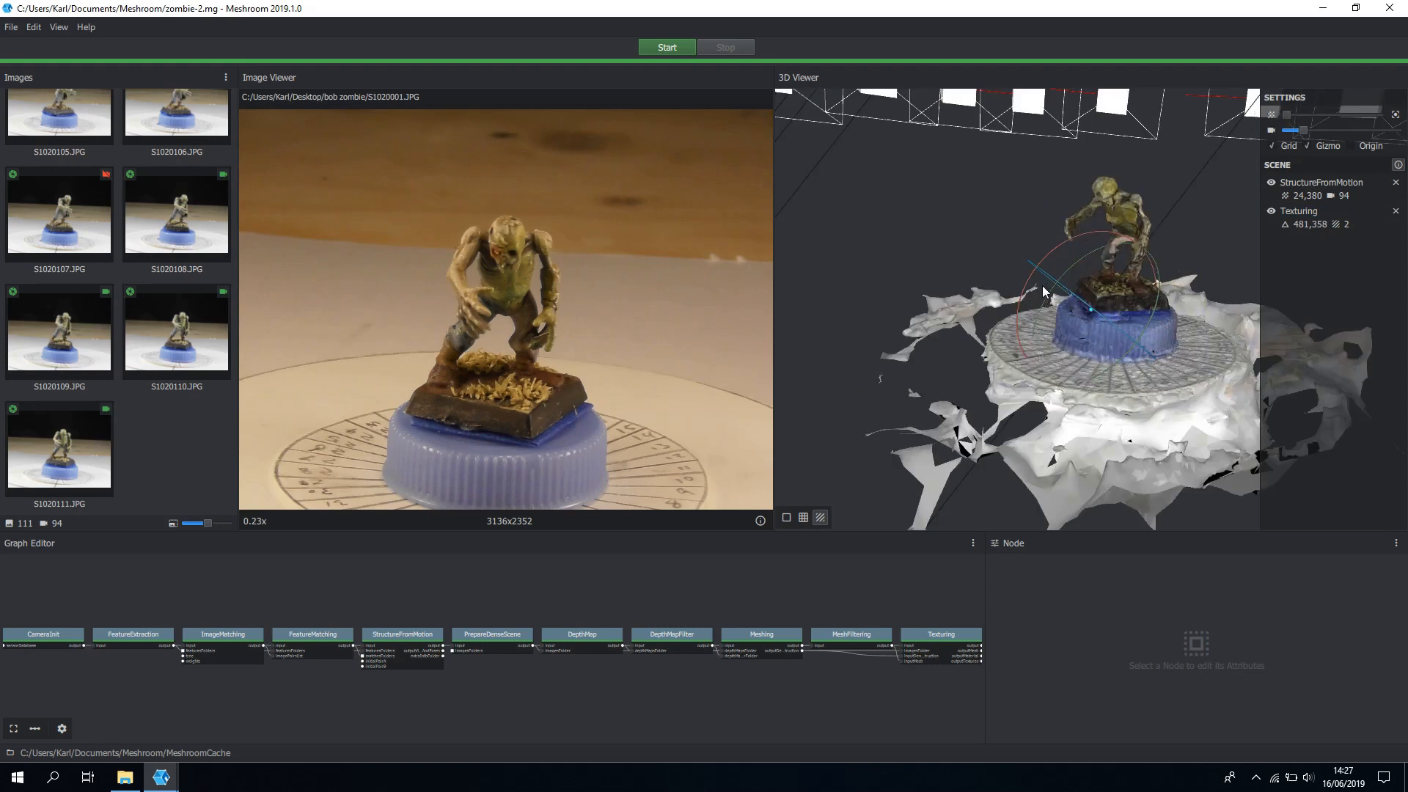
left_click_drag(1044, 292, 1213, 339)
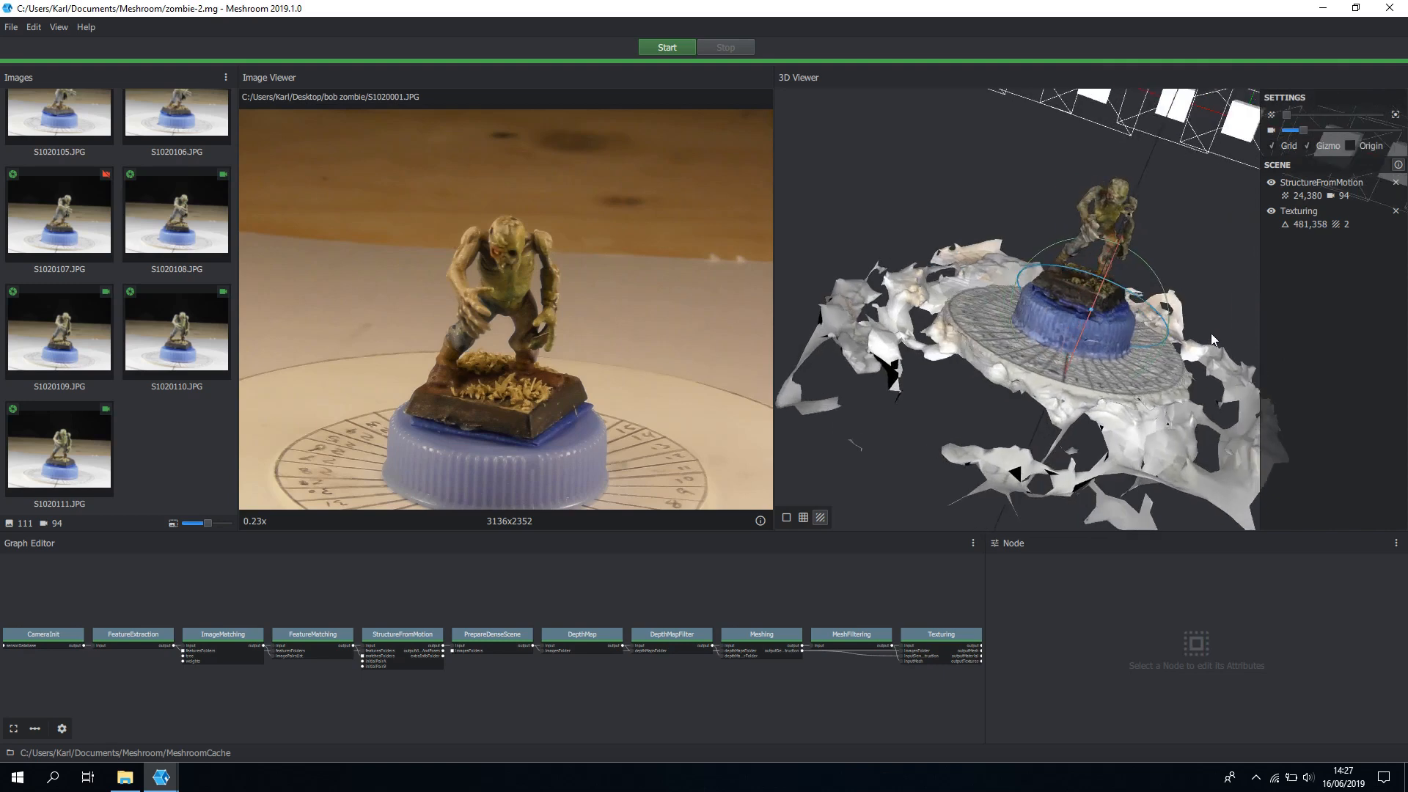
left_click_drag(1213, 339, 1106, 311)
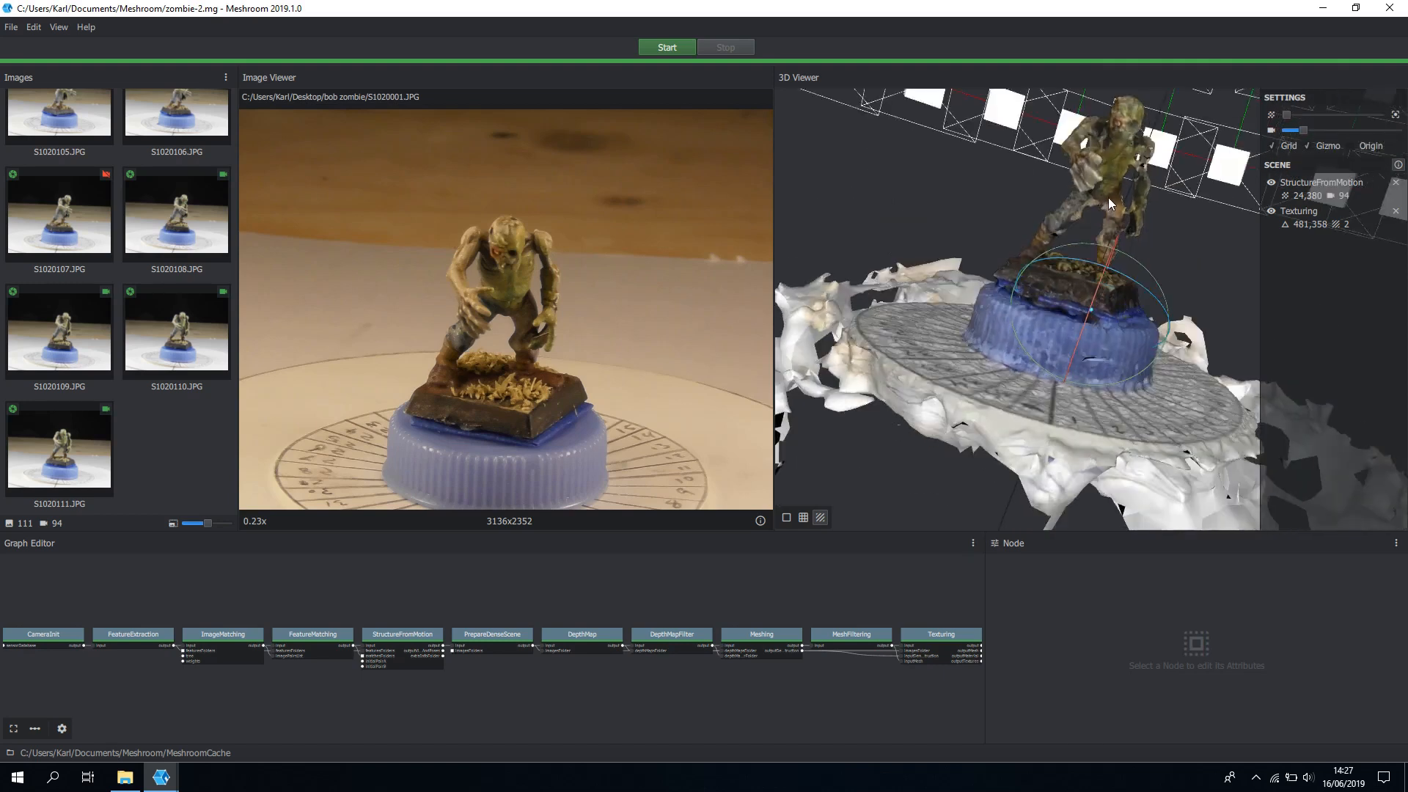
left_click_drag(1110, 202, 987, 238)
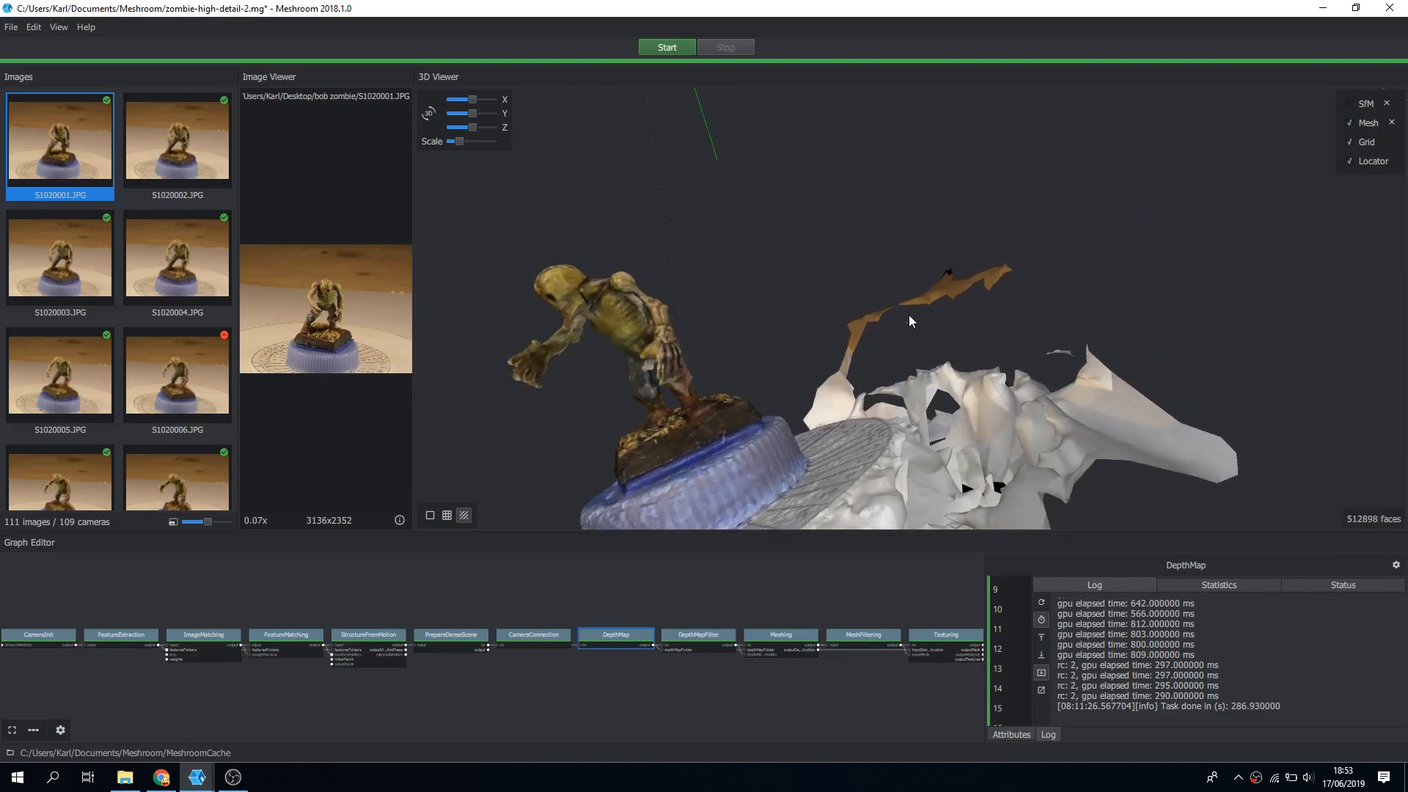
left_click_drag(910, 322, 805, 377)
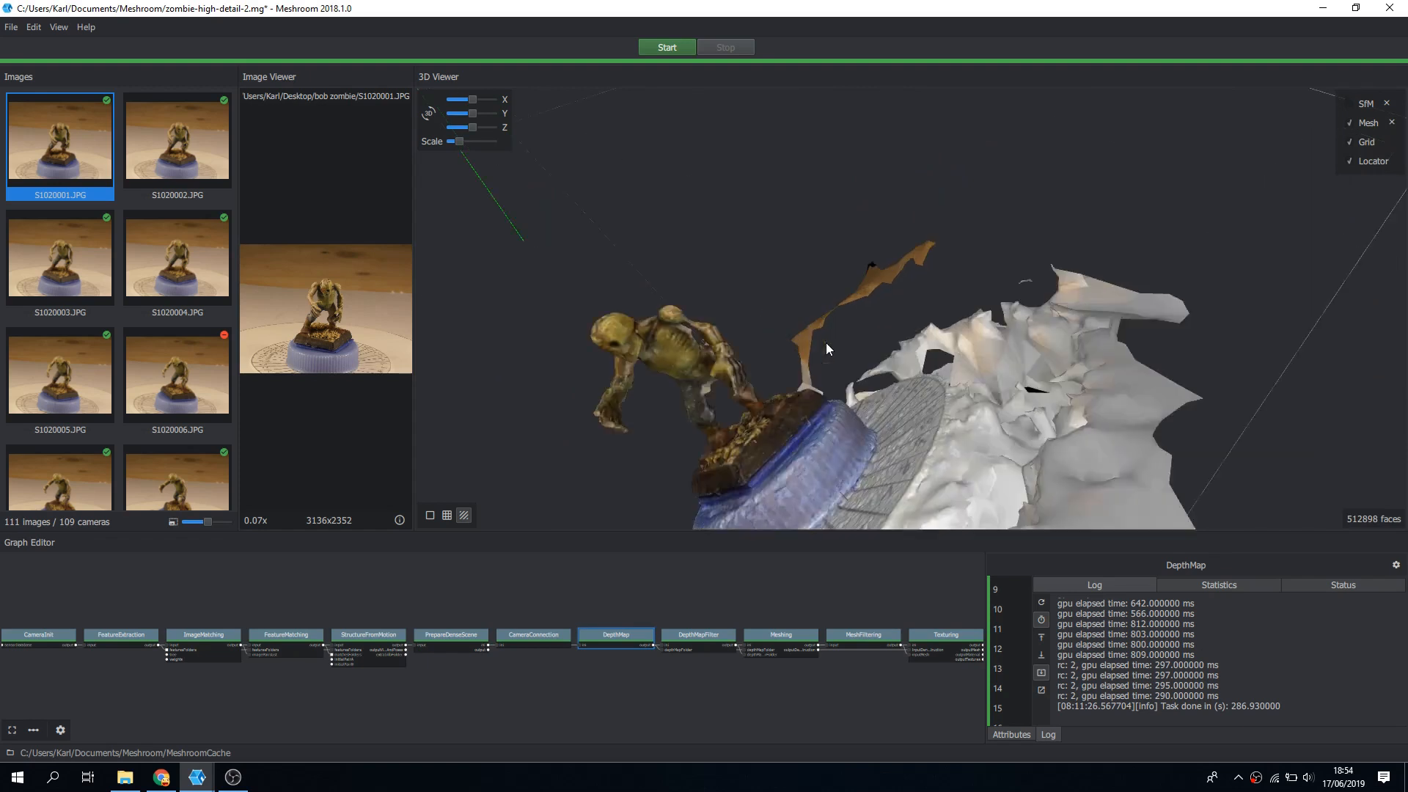
left_click_drag(826, 349, 782, 368)
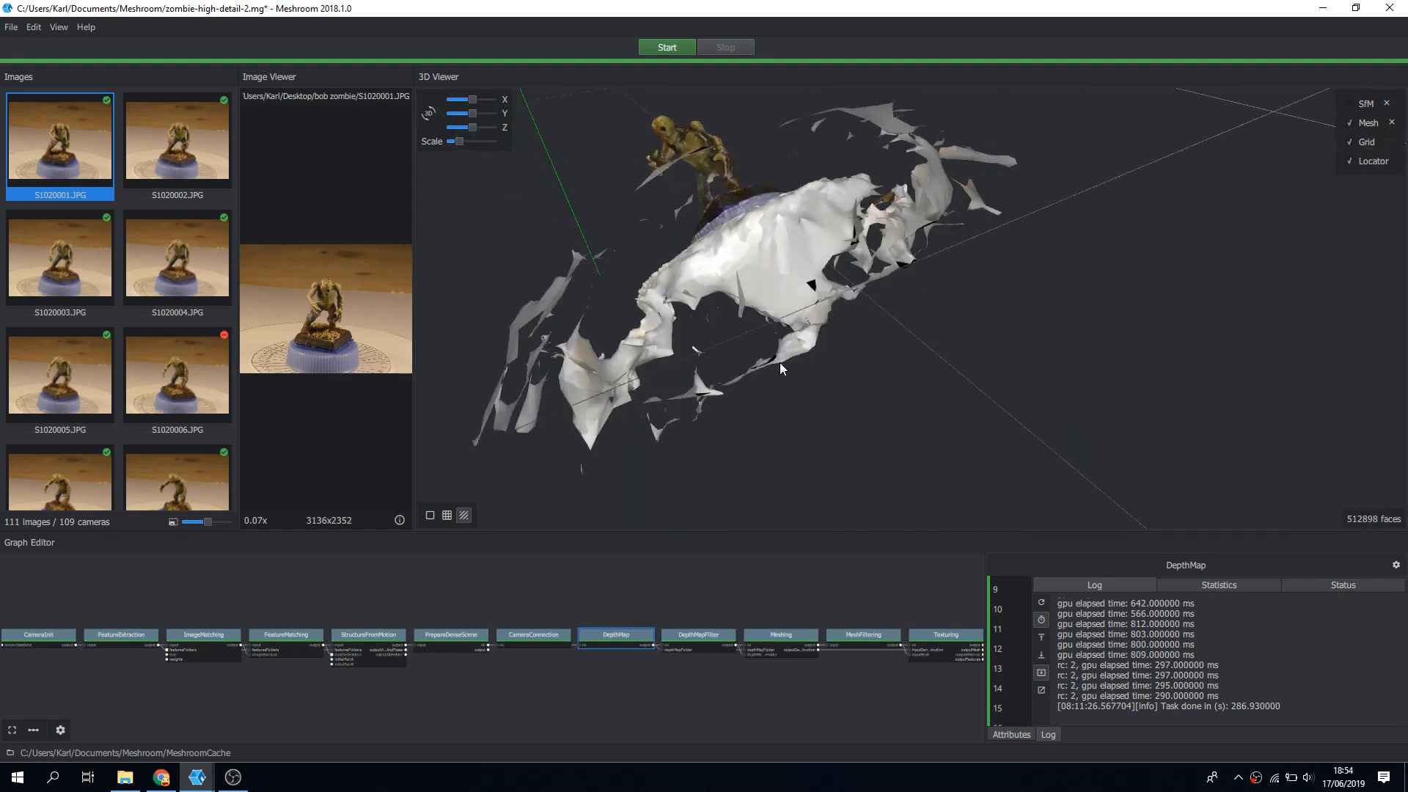
left_click_drag(782, 368, 758, 369)
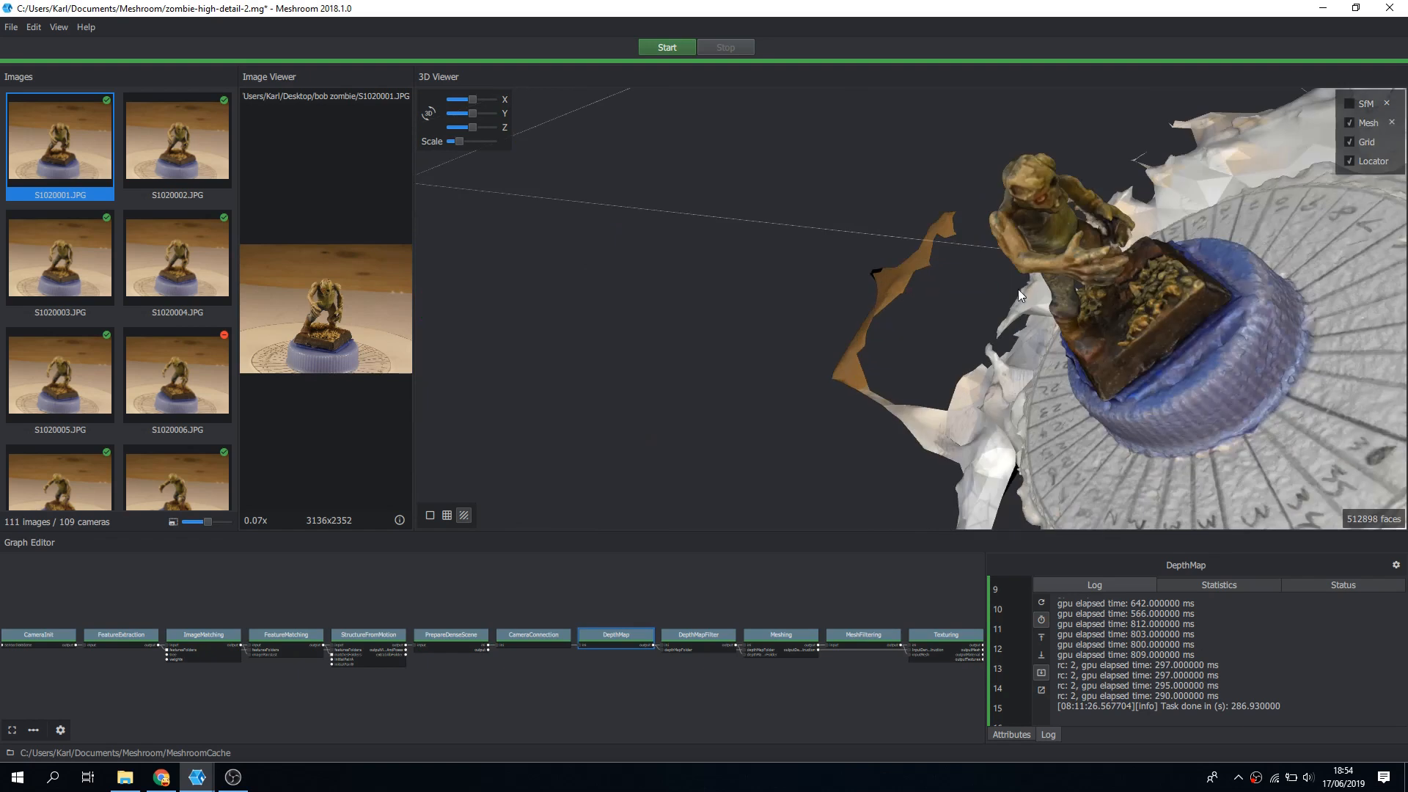
left_click(196, 778)
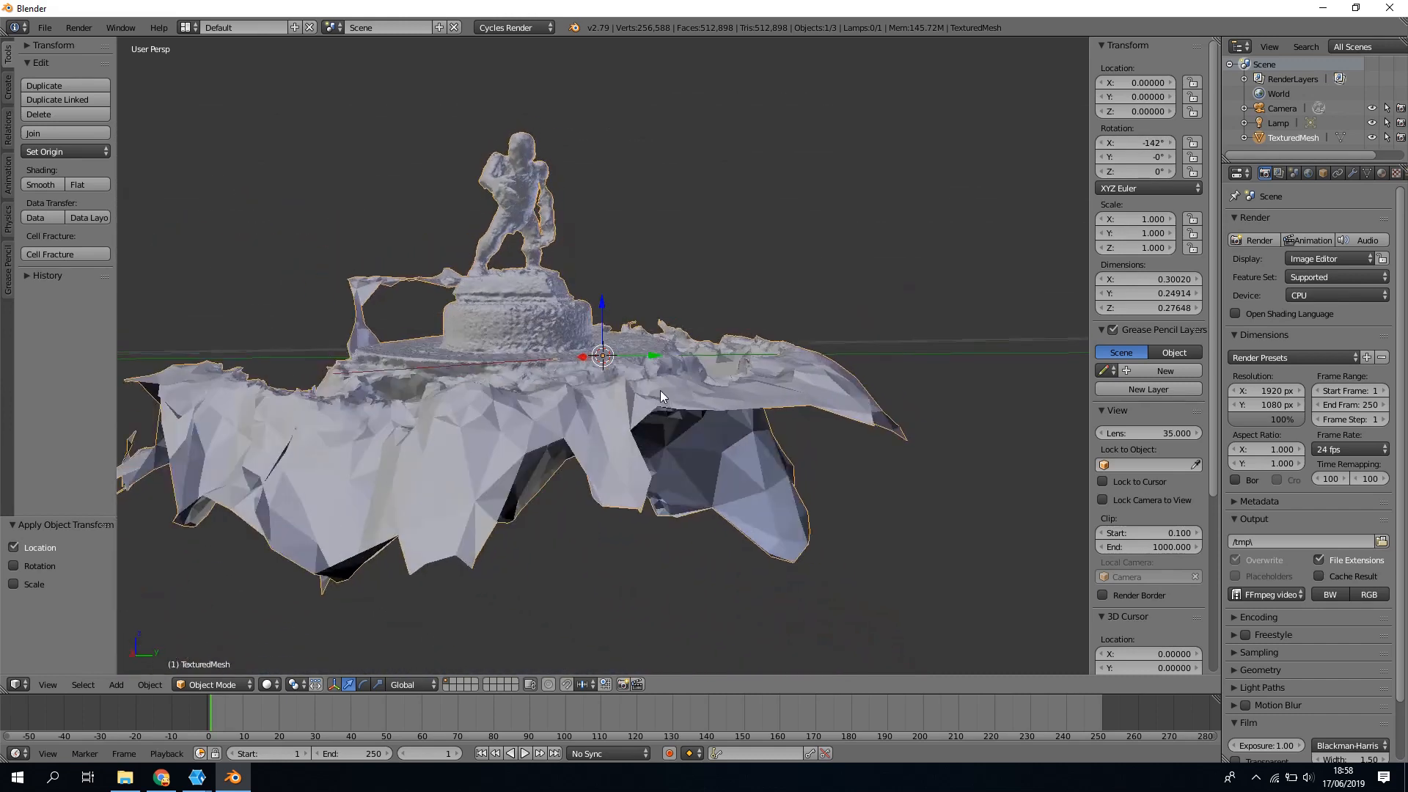
Step: Orbit around the imported reconstruction mesh, including its underside
left_click_drag(660, 395, 539, 400)
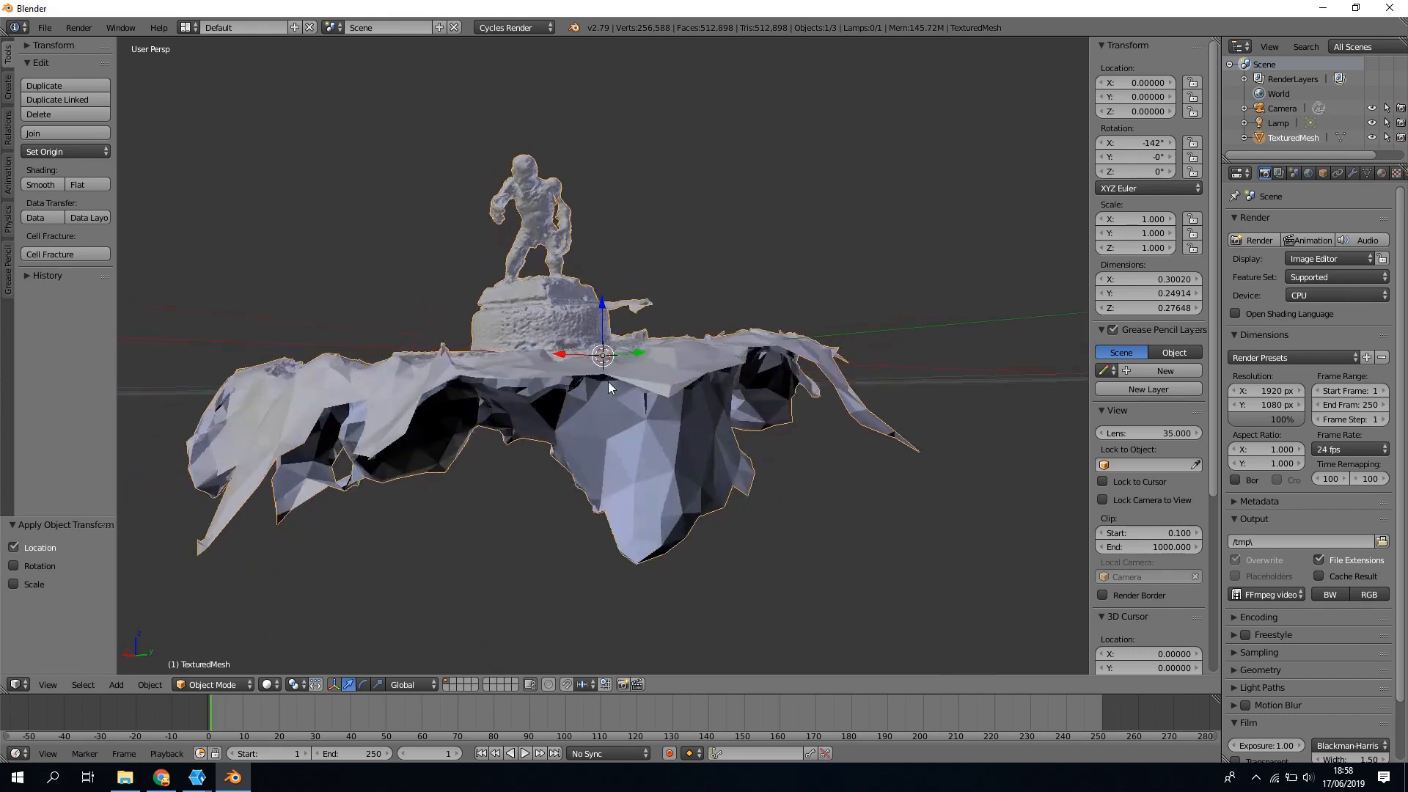
left_click_drag(610, 386, 610, 435)
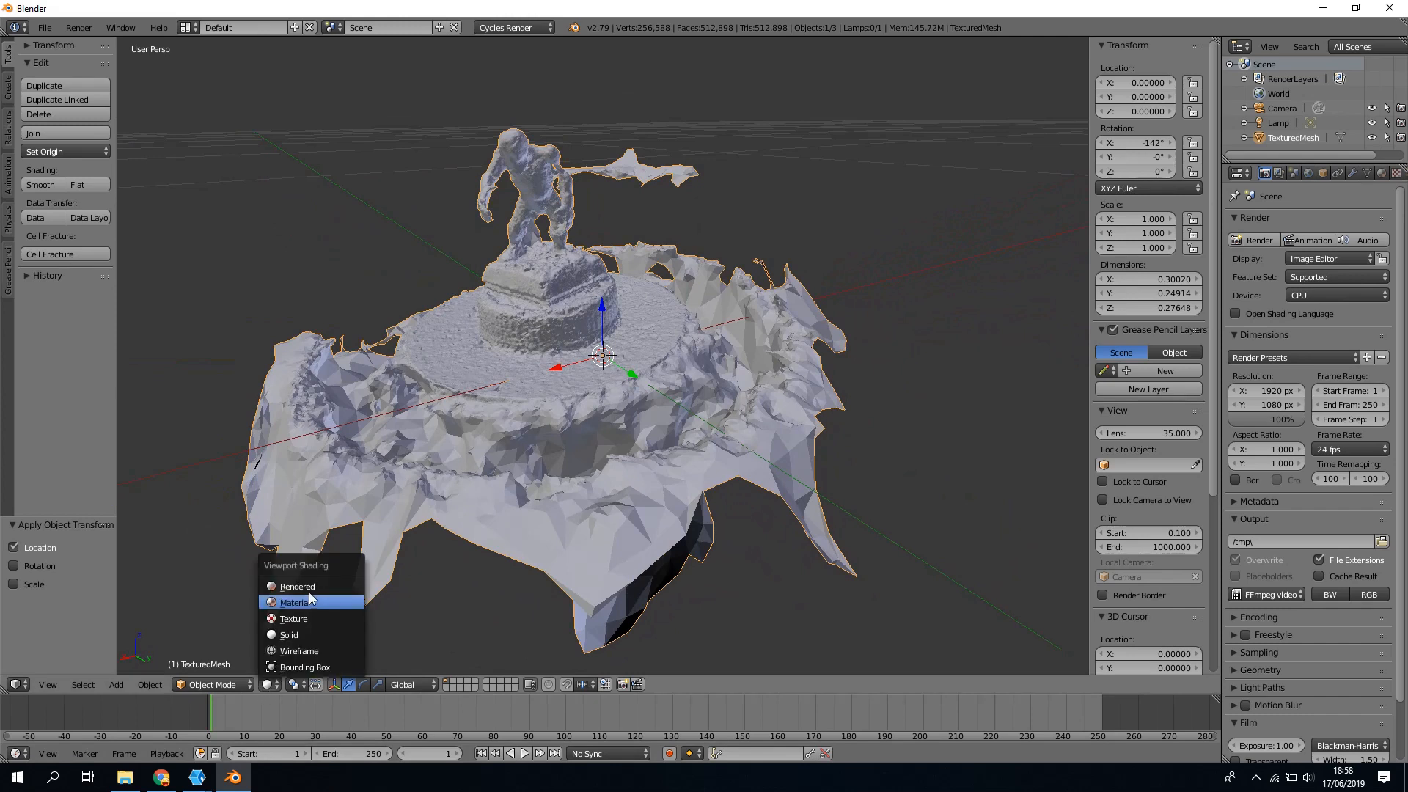
Step: Switch viewport shading to Rendered then Material/Texture and orbit the textured zombie mesh
left_click(296, 586)
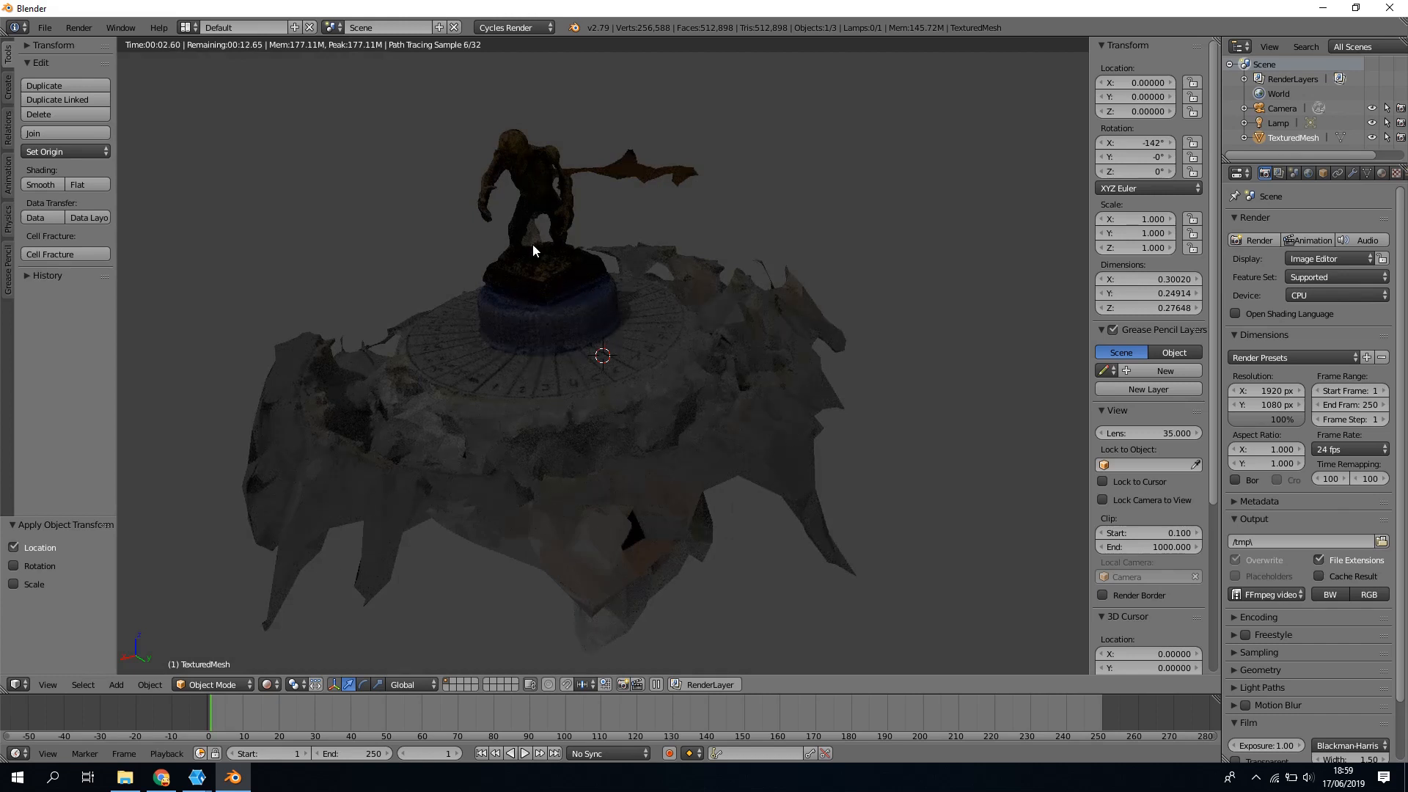
left_click(270, 685)
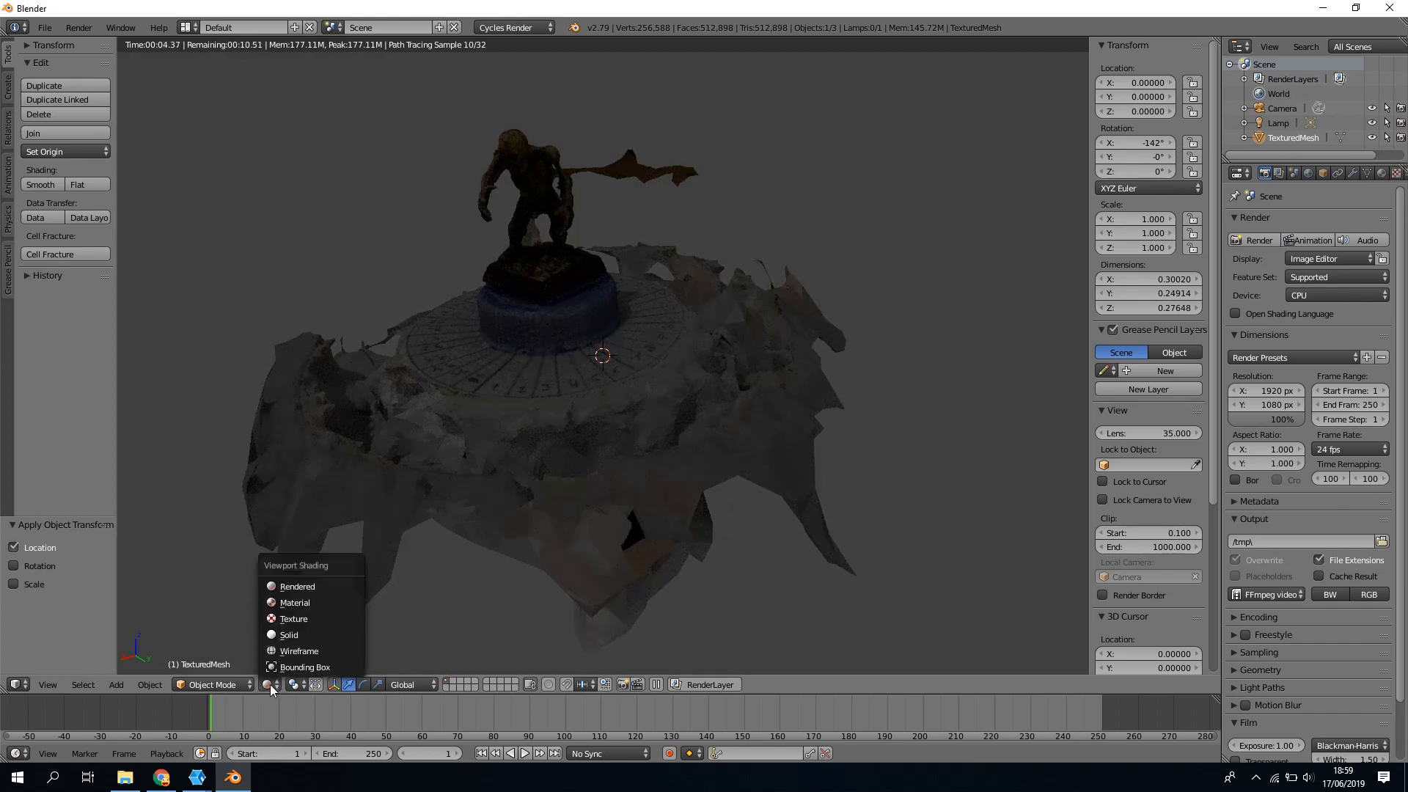
mouse_move(295, 603)
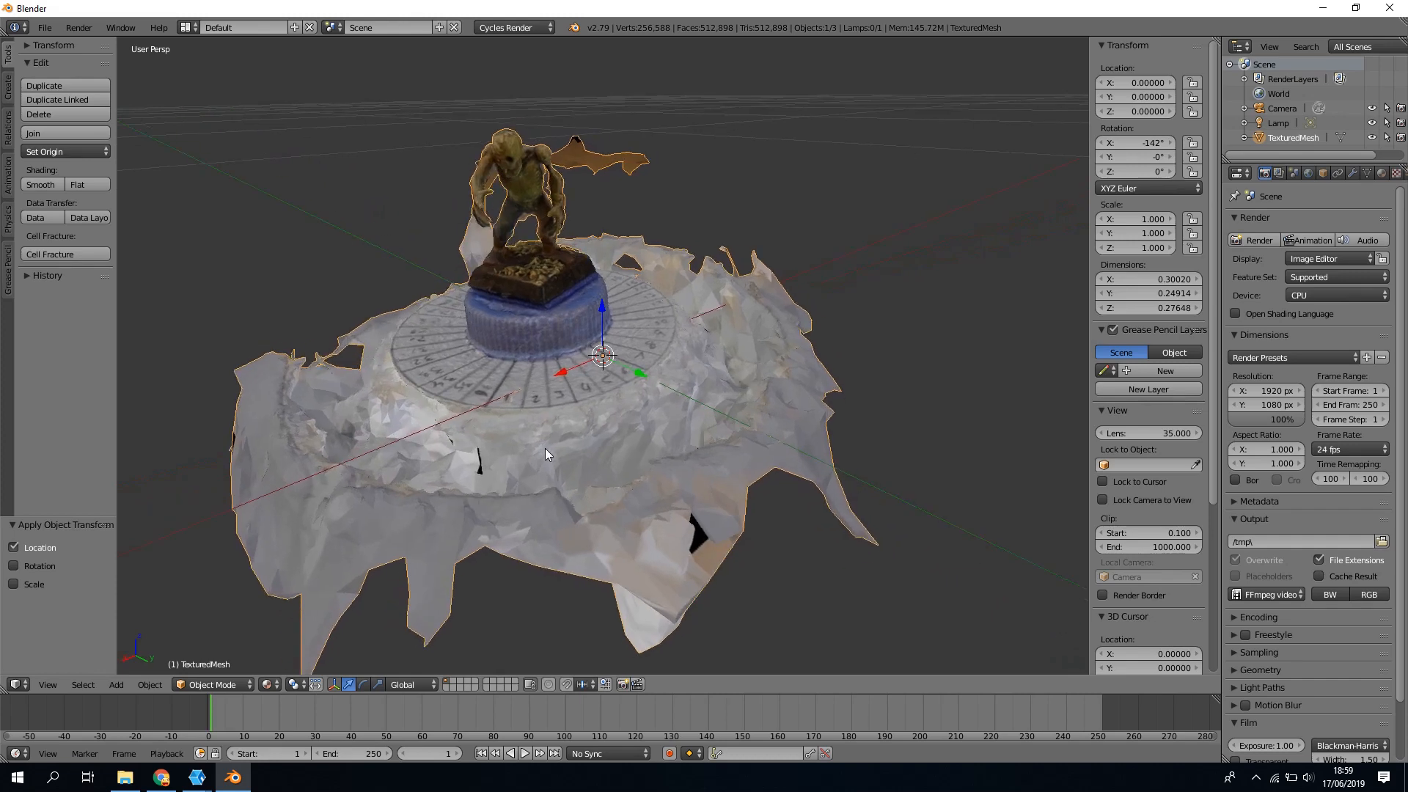
left_click_drag(538, 449, 660, 448)
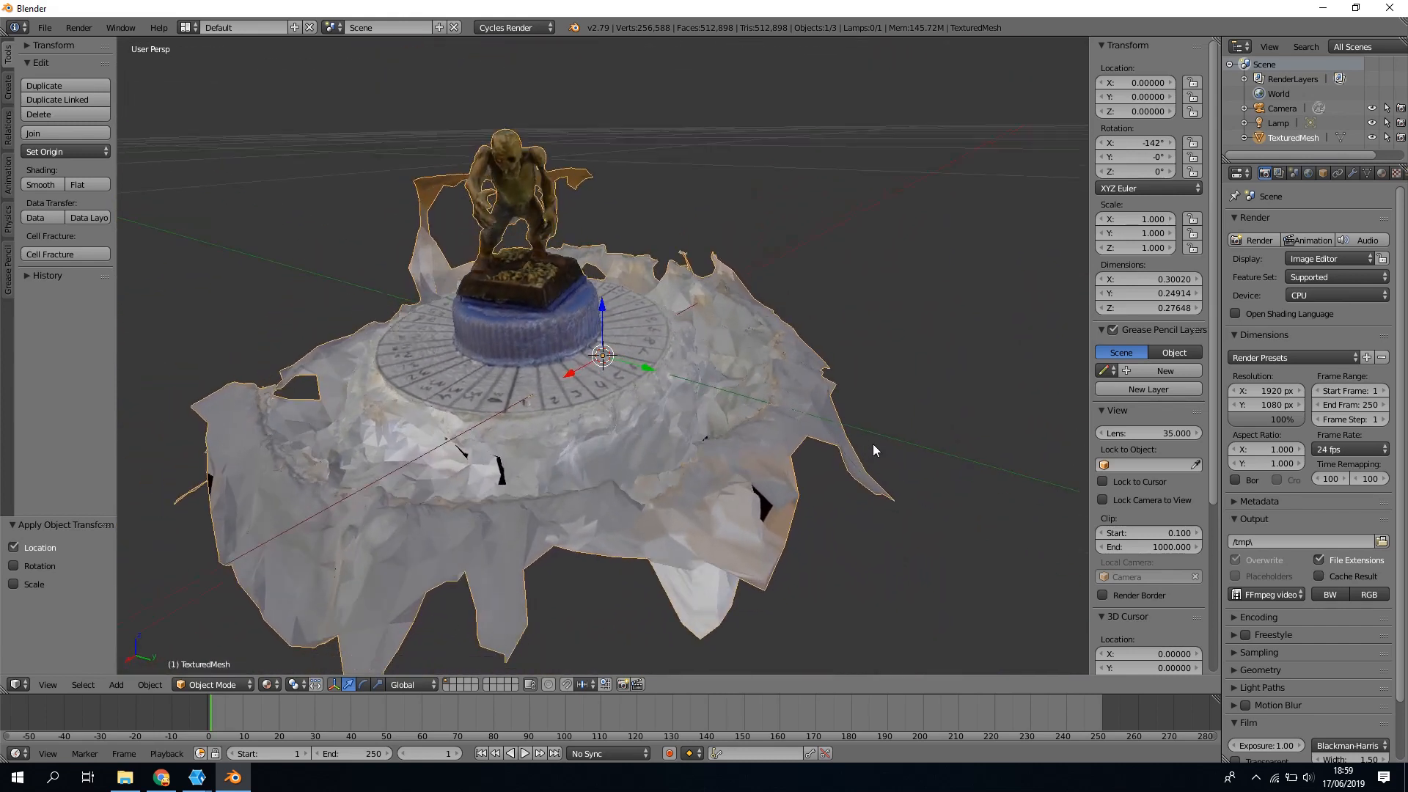
left_click_drag(876, 450, 925, 481)
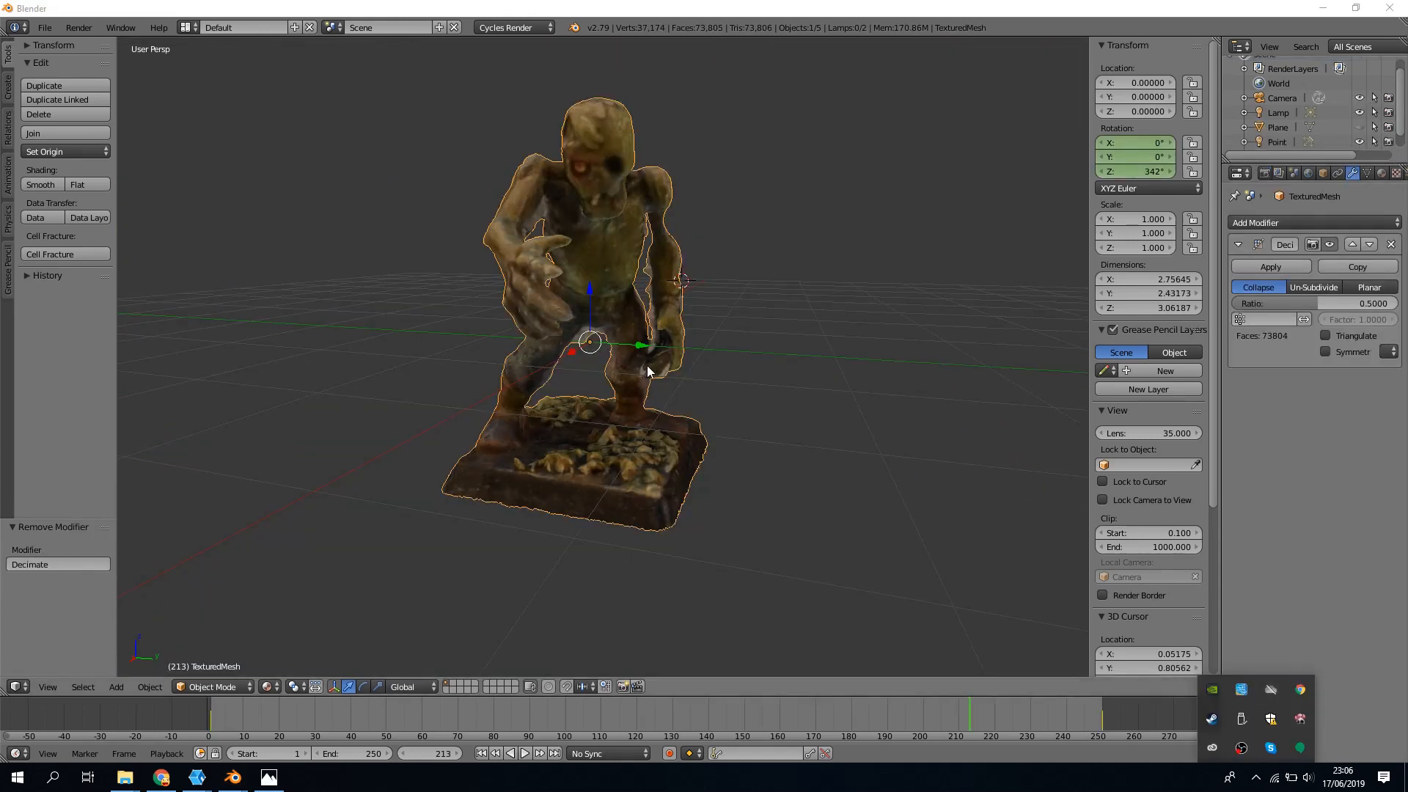
Step: Orbit around the cleaned, decimated zombie figure to view its front and side
left_click_drag(647, 371, 710, 386)
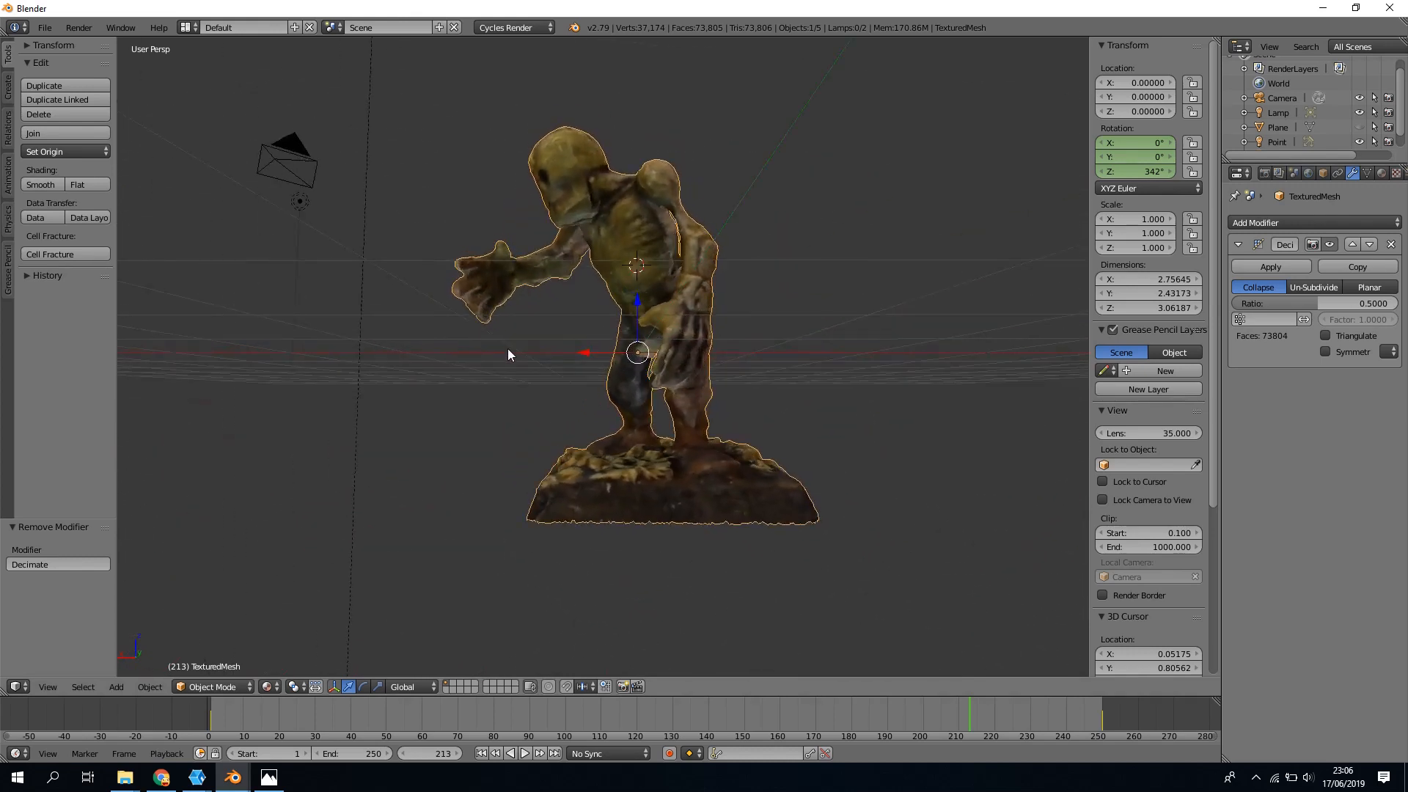
left_click_drag(509, 353, 474, 374)
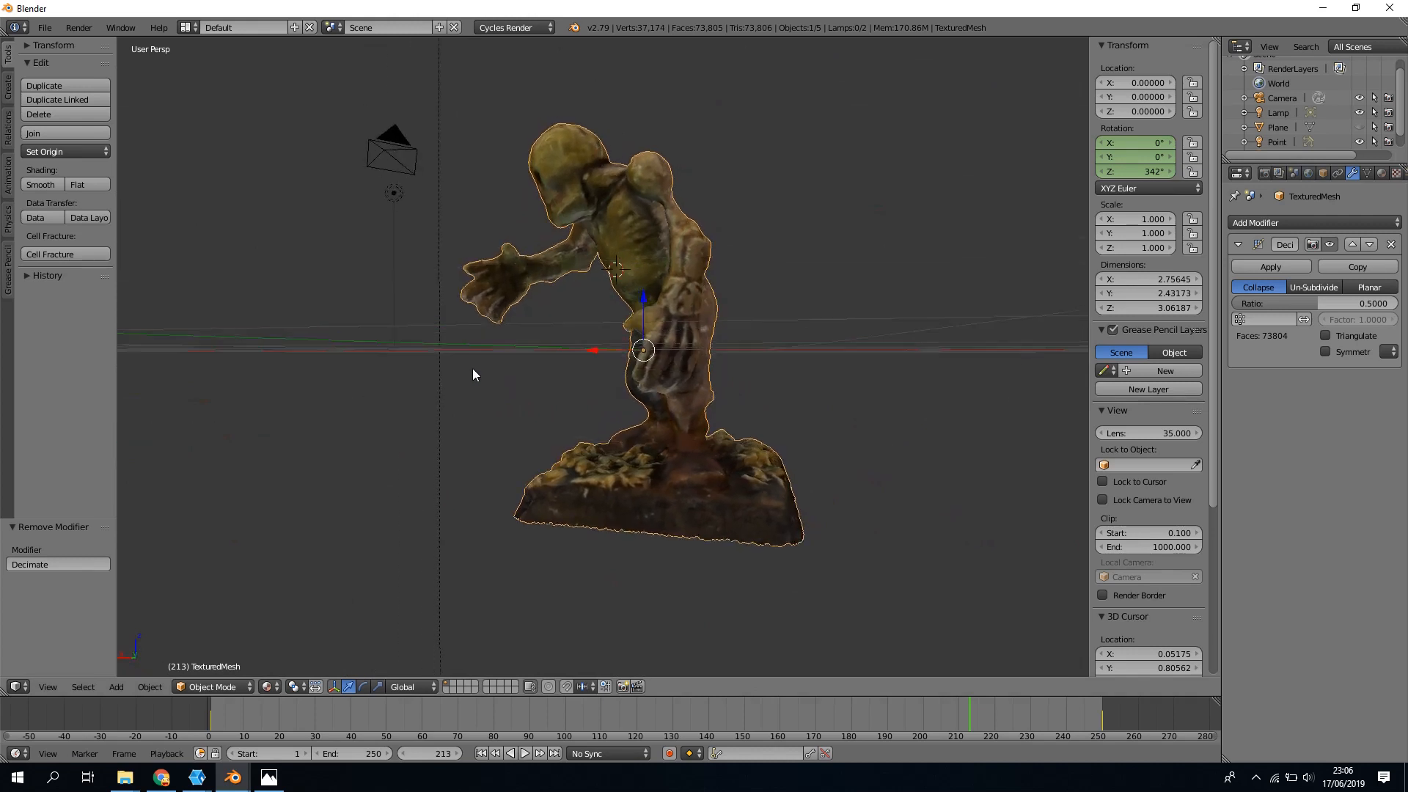